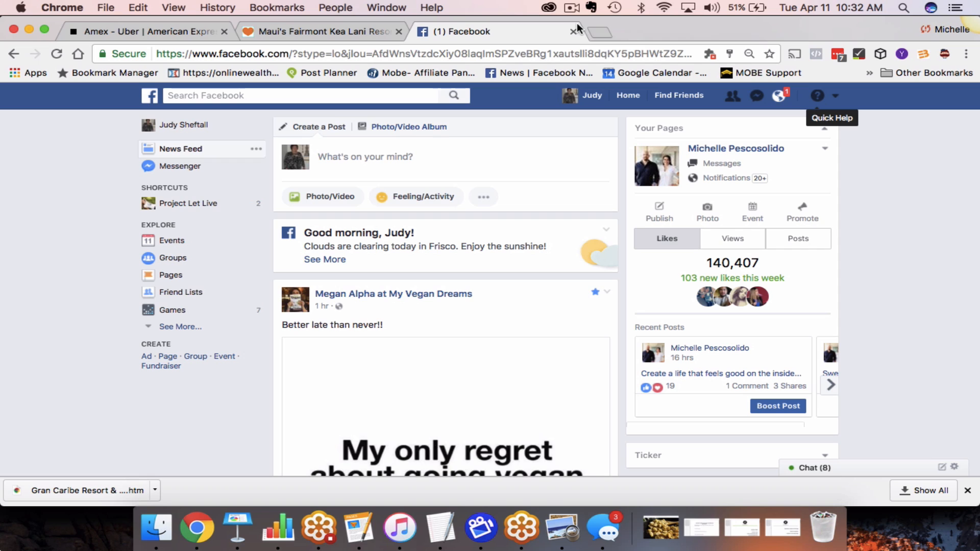
Choose My Vegan Dreams from the account menu to enter its Business Manager
click(836, 96)
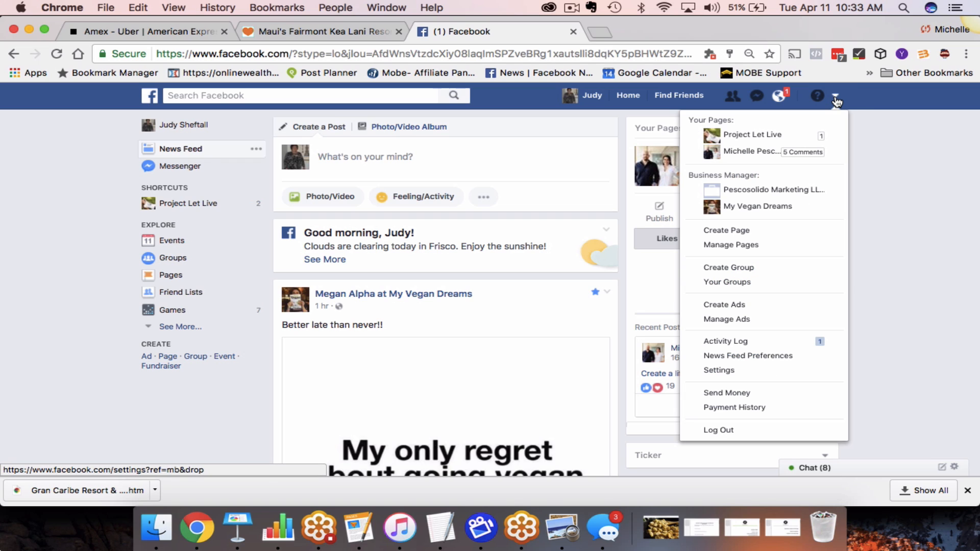
mouse_move(802, 130)
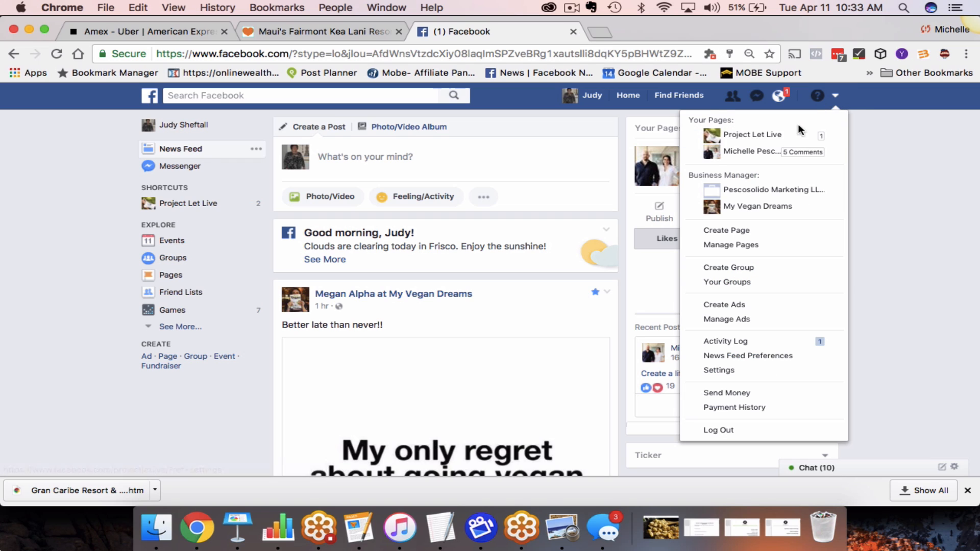
mouse_move(731, 244)
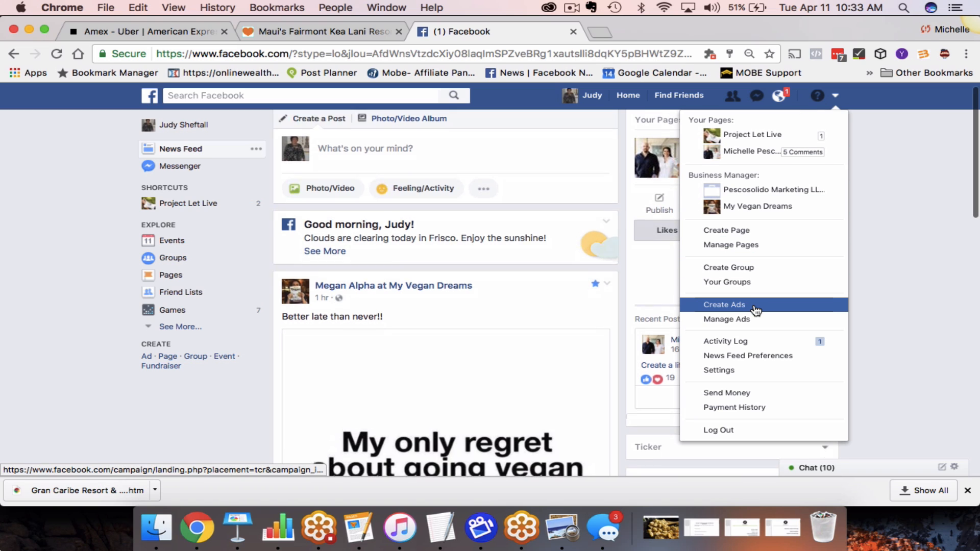
mouse_move(757, 207)
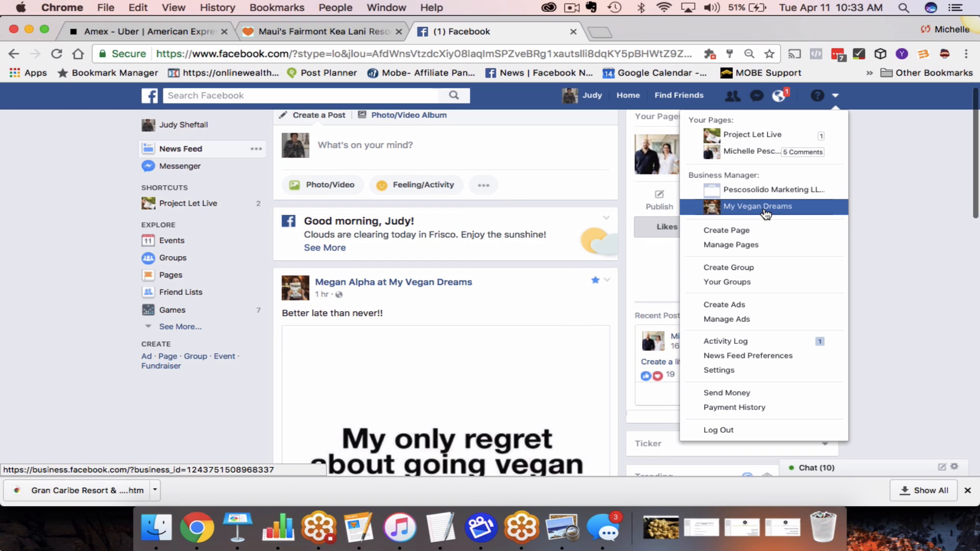
click(757, 206)
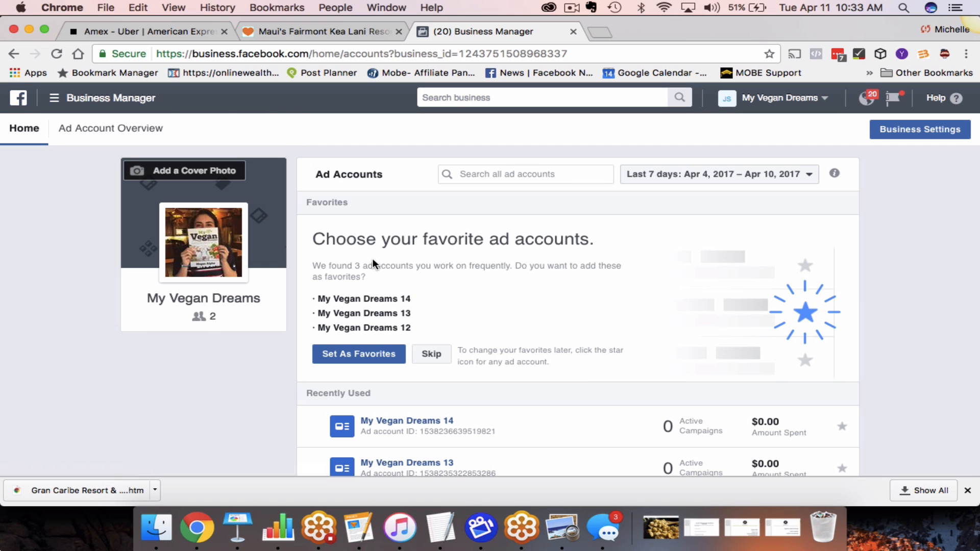
mouse_move(172, 113)
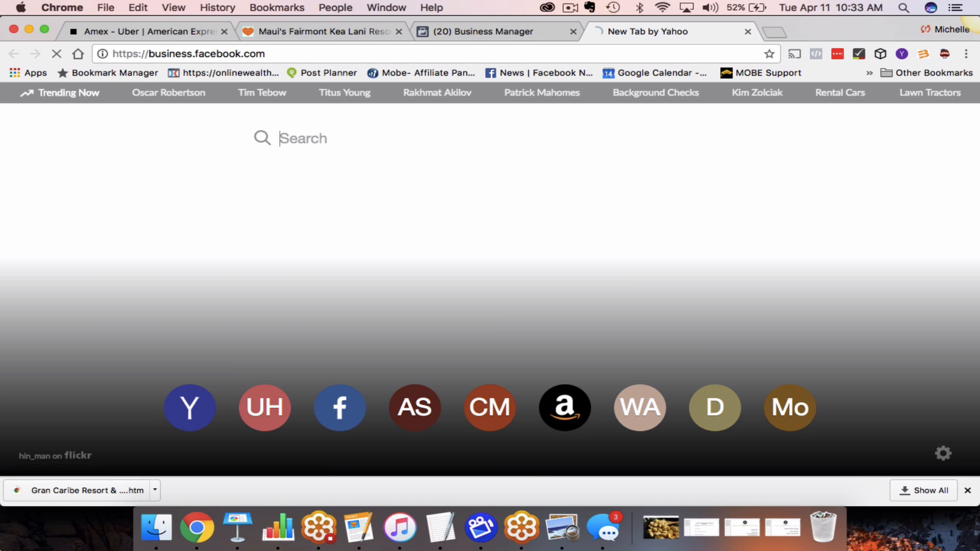
Load business.facebook.com in a new tab, reaching the Select a Business Manager page
click(339, 407)
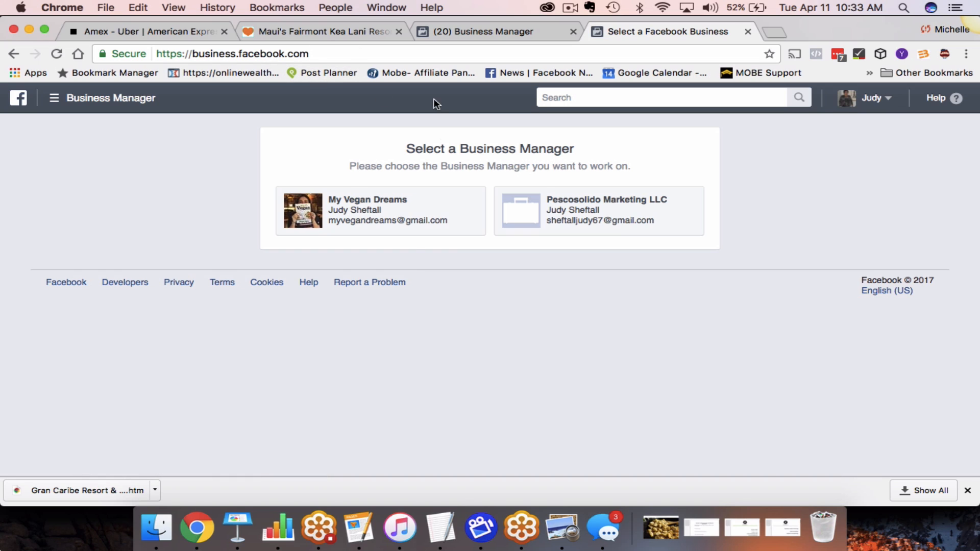
mouse_move(597, 338)
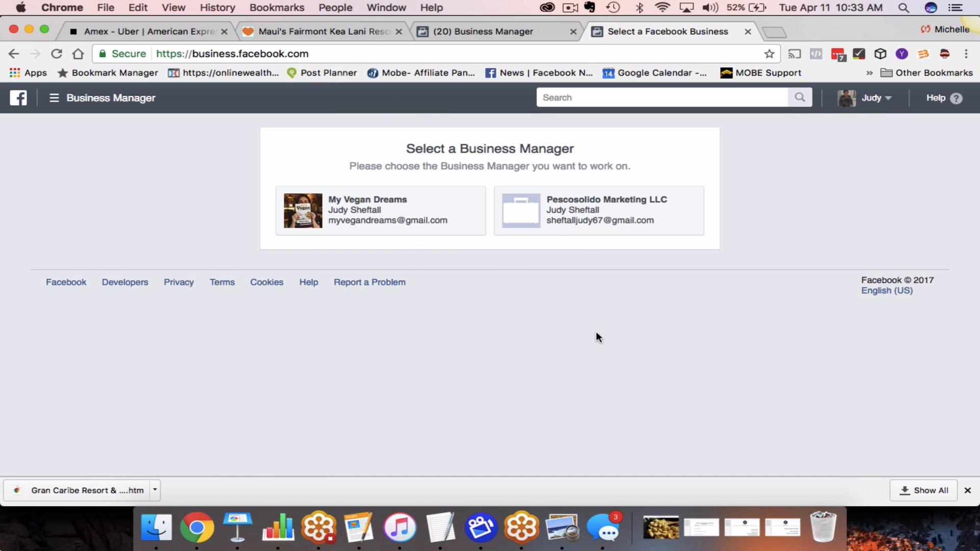
mouse_move(421, 131)
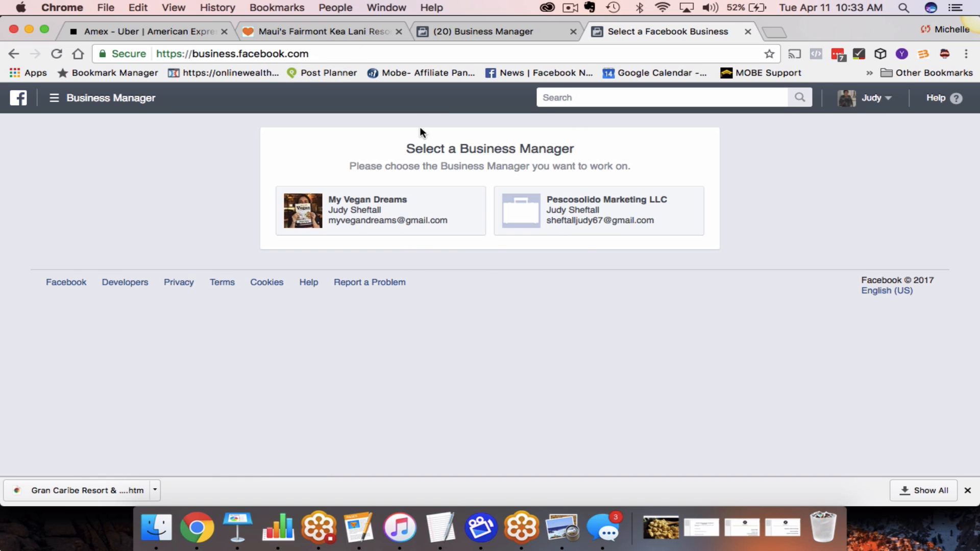
mouse_move(473, 247)
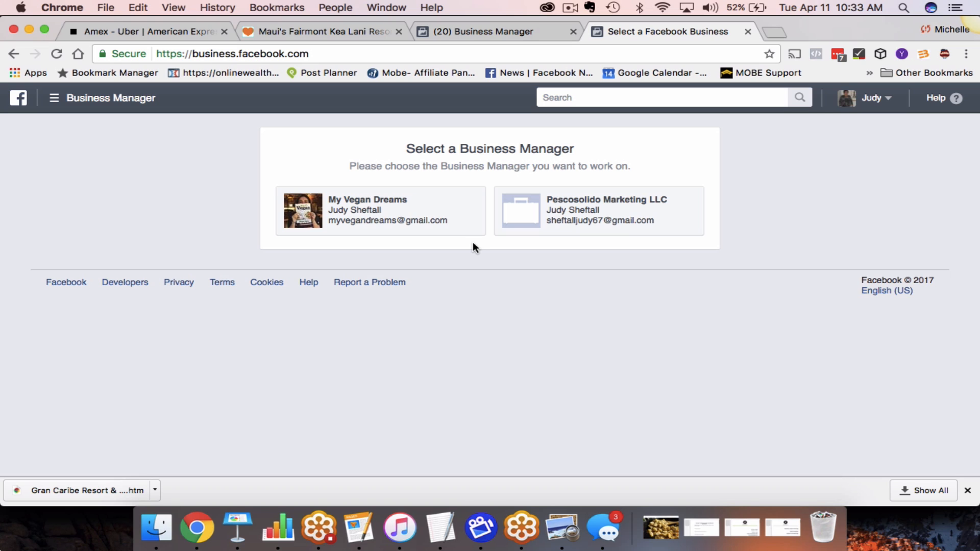
mouse_move(508, 14)
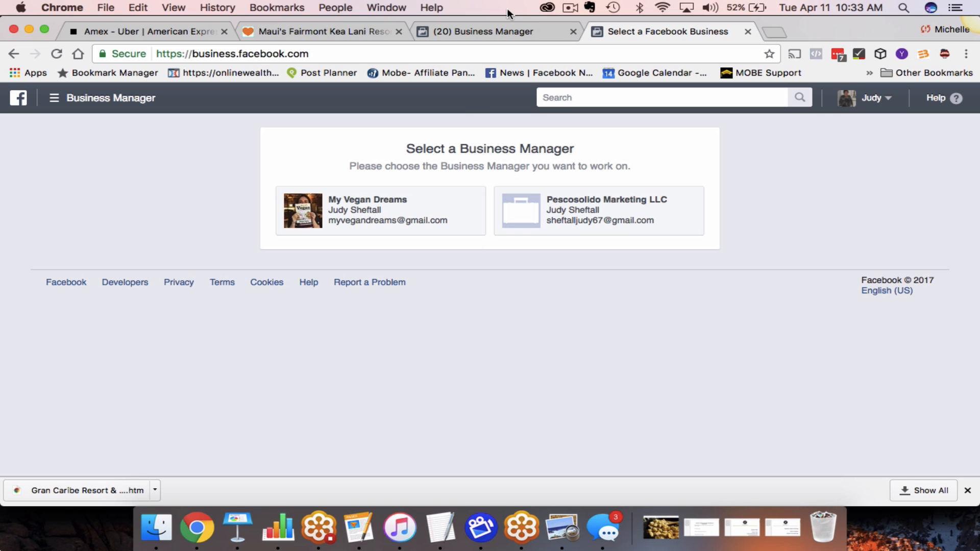
From the My Vegan Dreams home, reach Business Manager Settings via All Tools
click(380, 210)
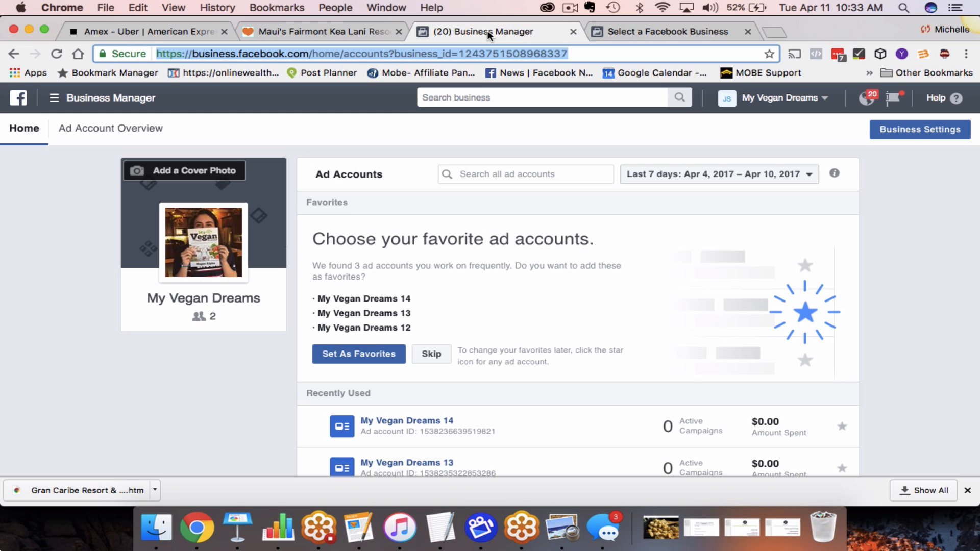
mouse_move(123, 117)
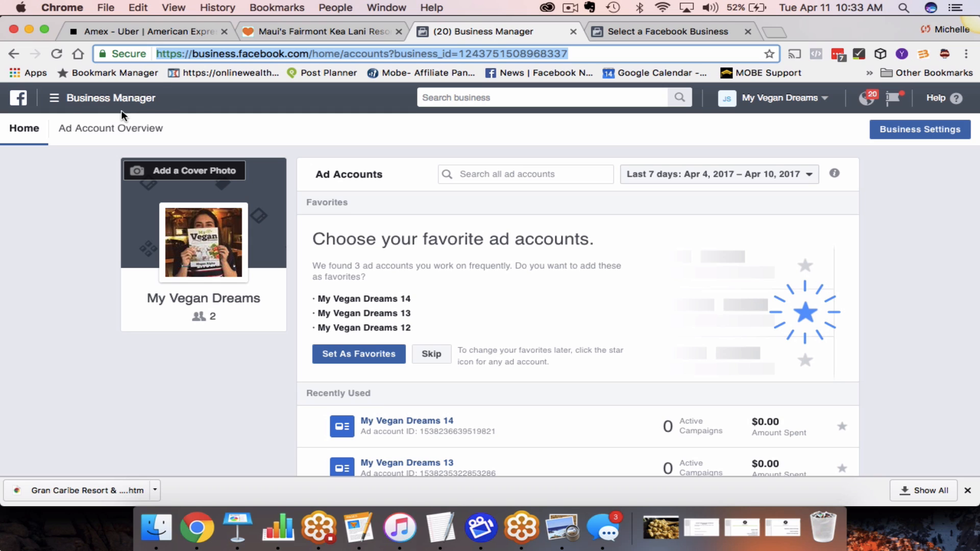
mouse_move(56, 103)
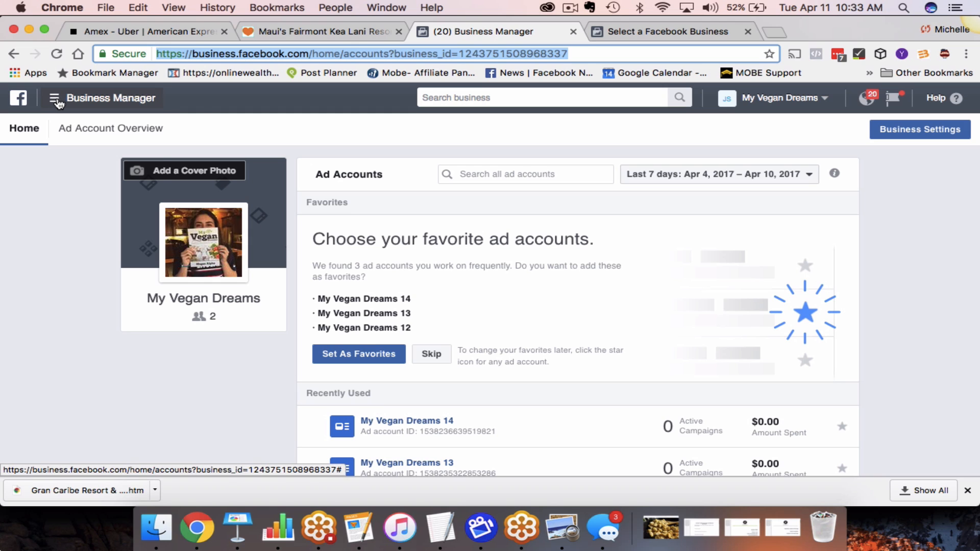
click(54, 98)
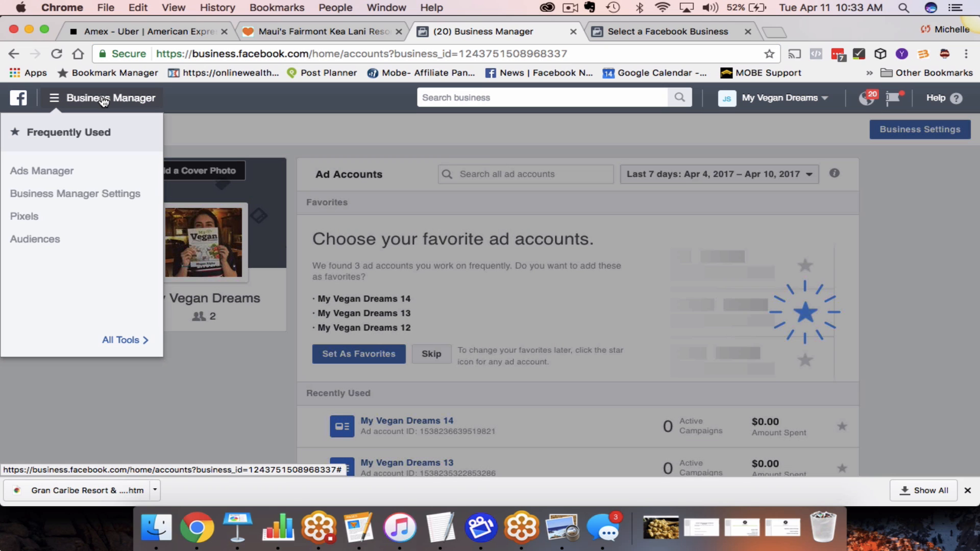
mouse_move(74, 194)
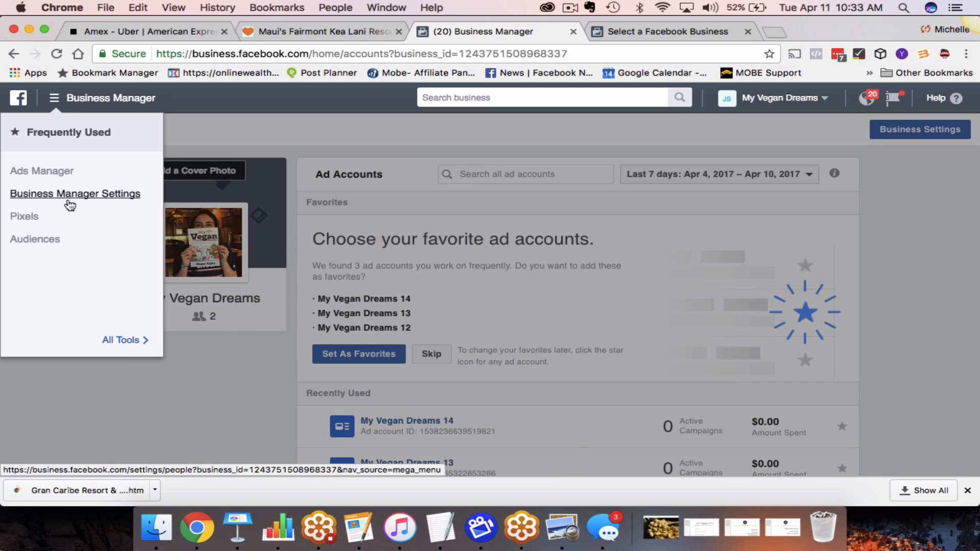
click(120, 341)
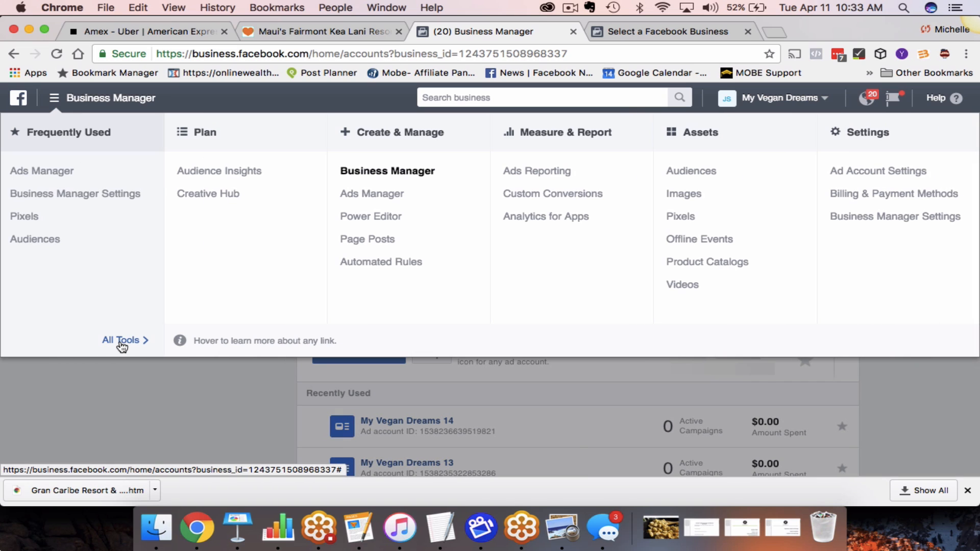
mouse_move(561, 240)
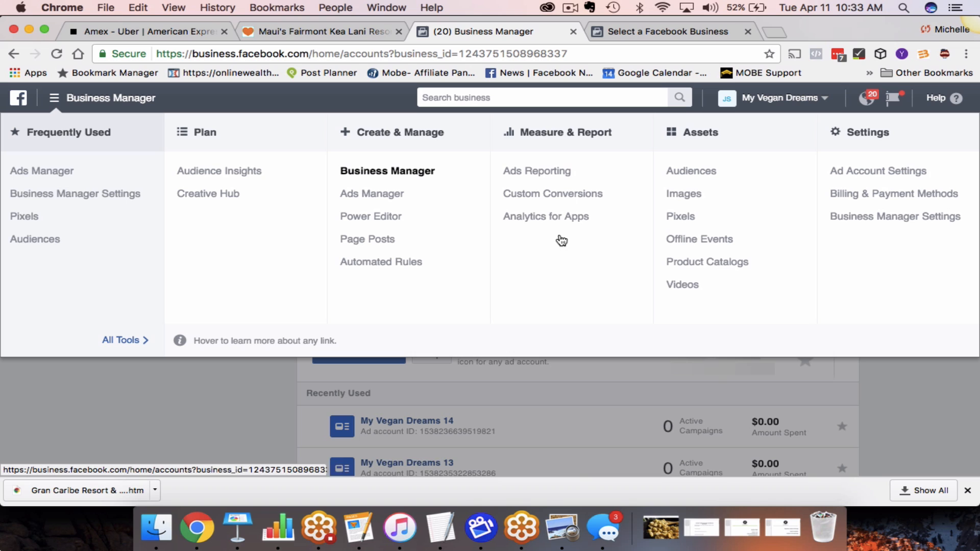
mouse_move(895, 217)
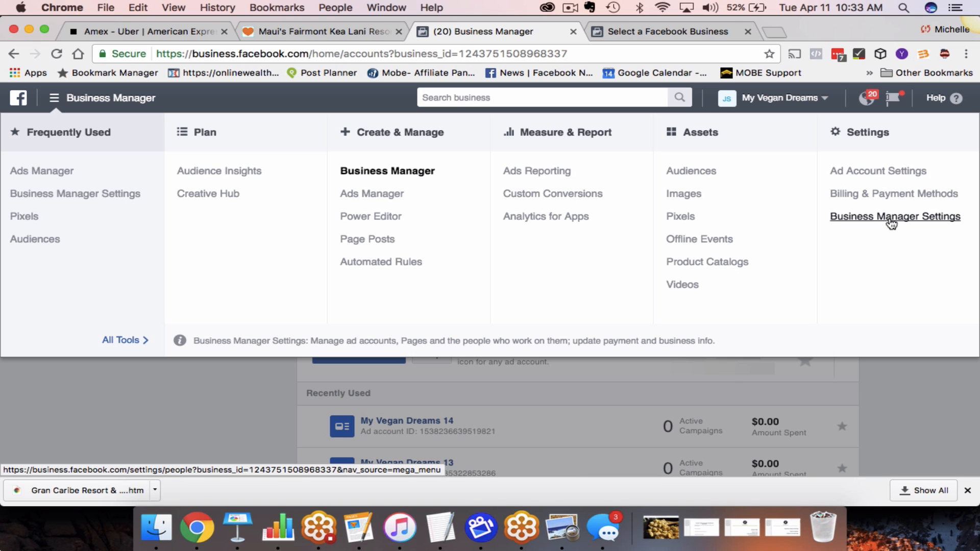
click(894, 216)
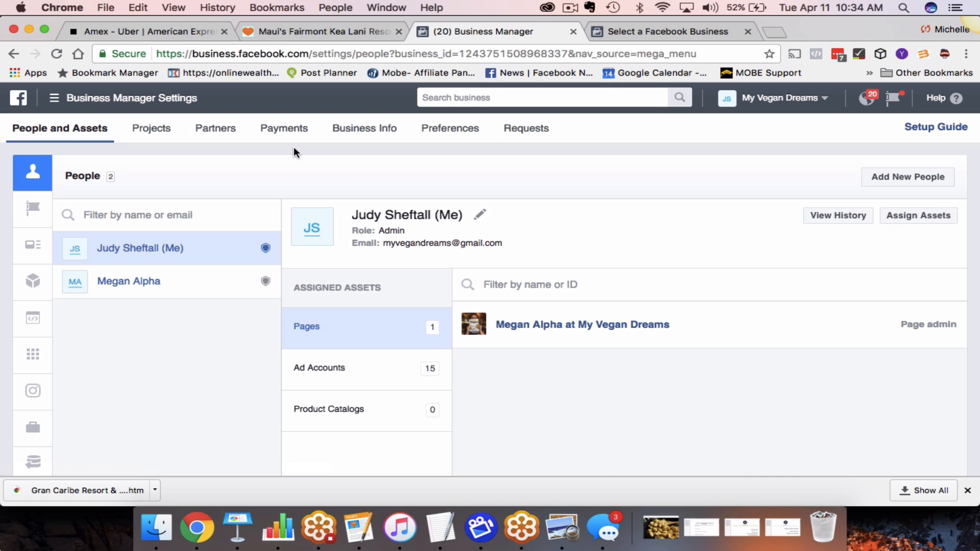
mouse_move(113, 160)
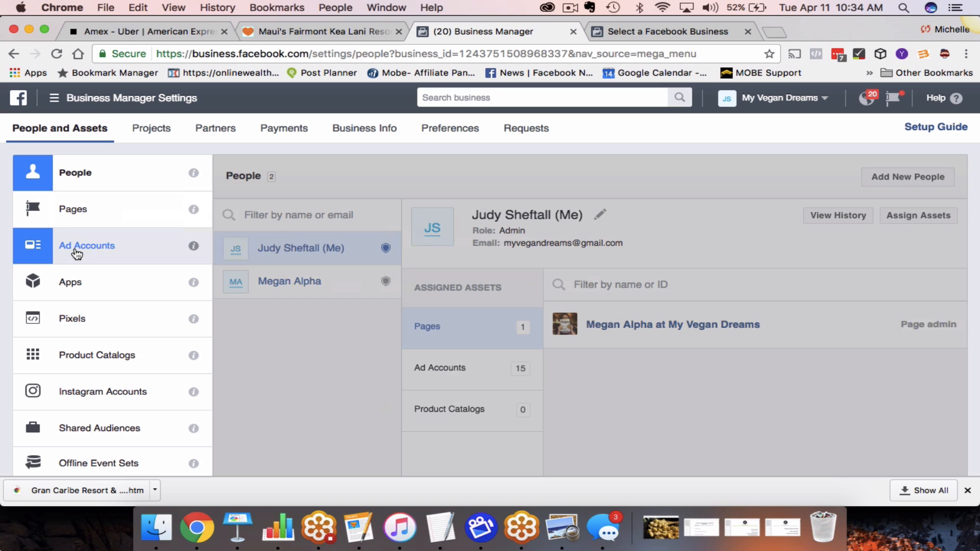
click(90, 245)
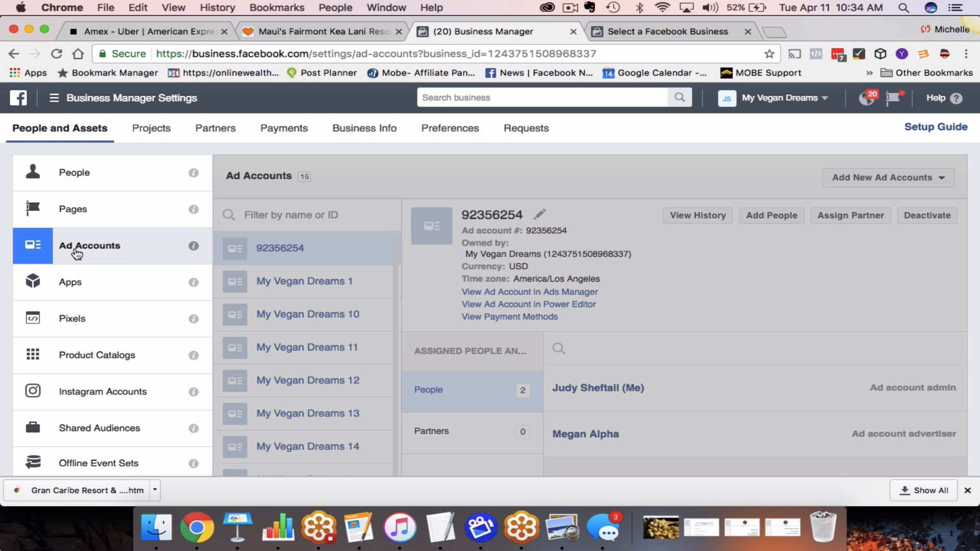
click(54, 98)
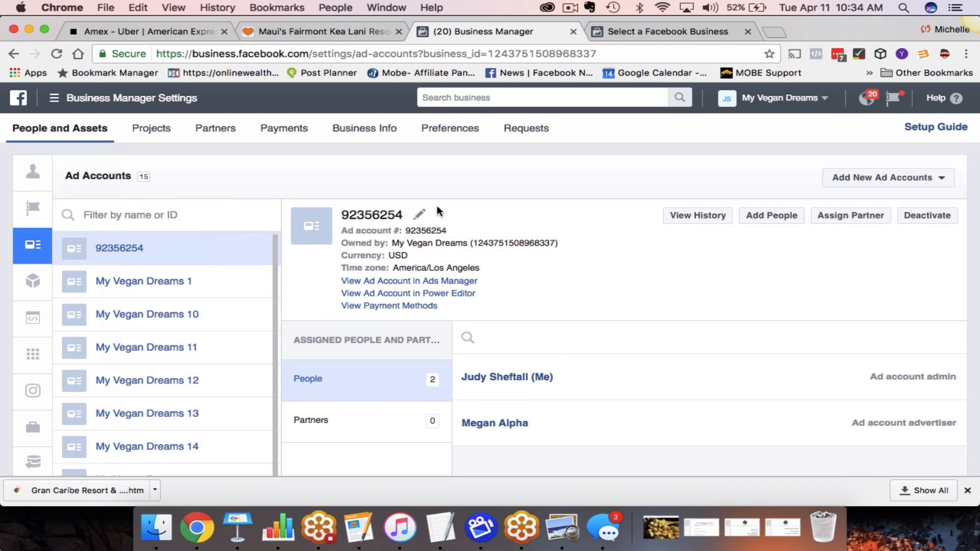
mouse_move(335, 221)
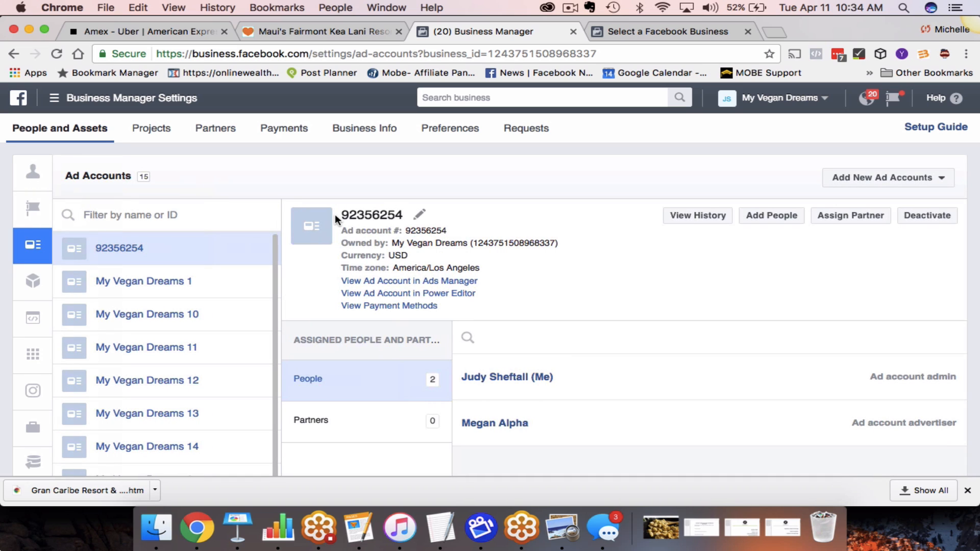
mouse_move(401, 206)
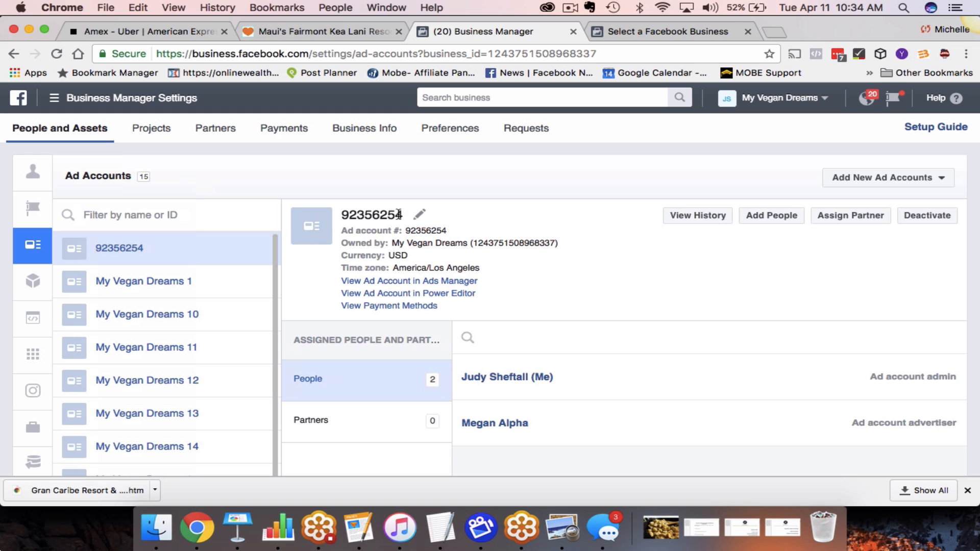
mouse_move(147, 347)
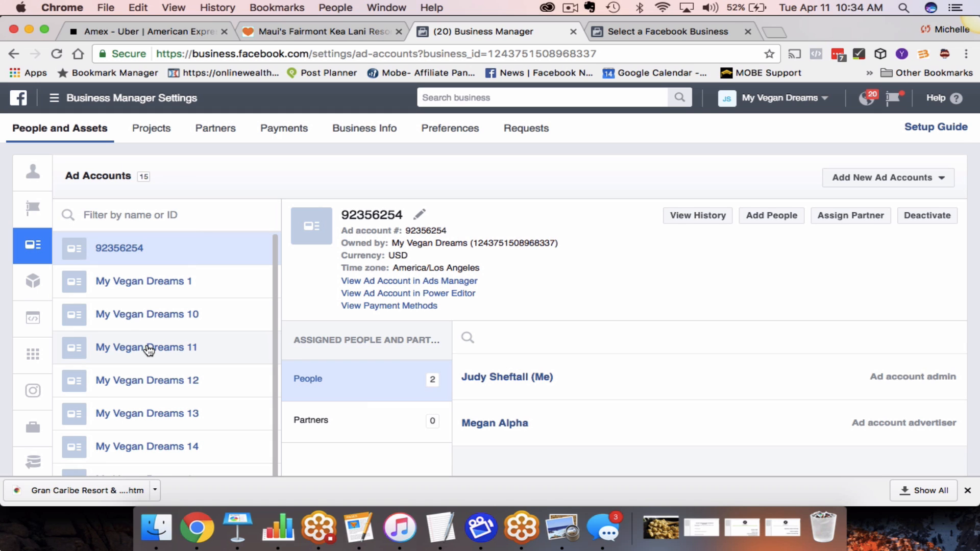
scroll(down, 3)
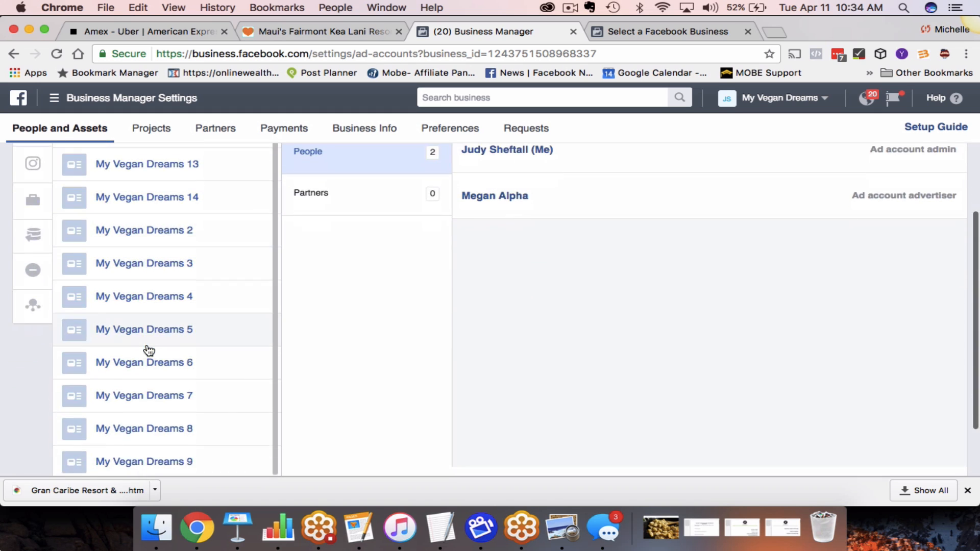
scroll(up, 3)
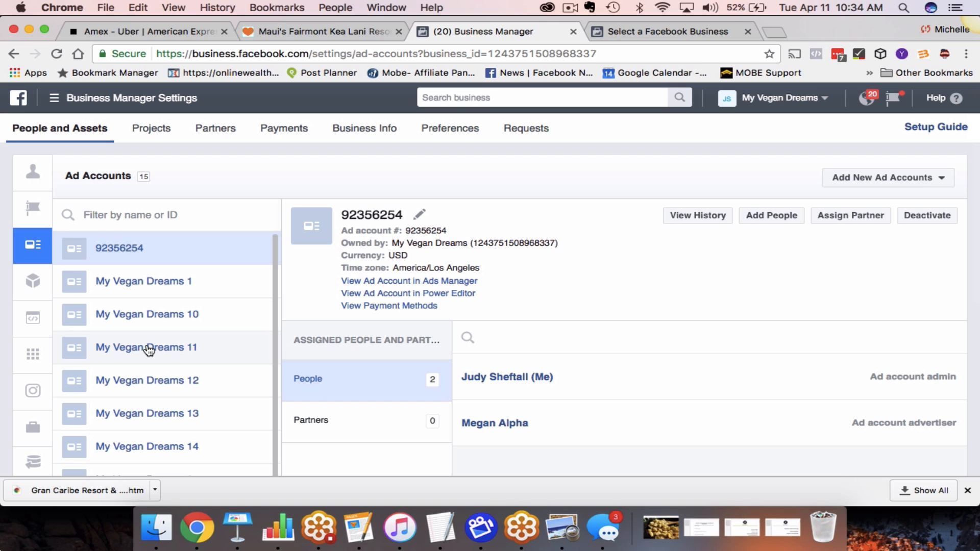
mouse_move(348, 214)
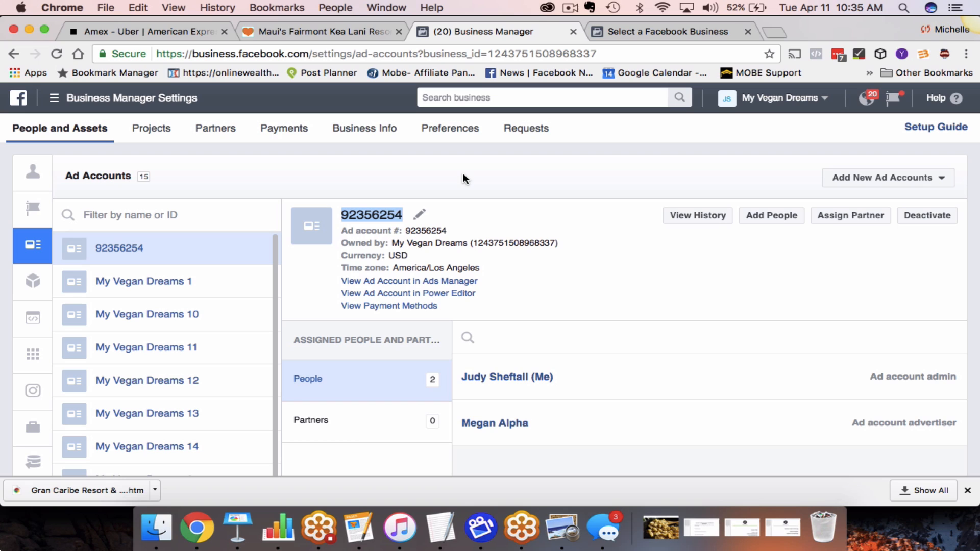
mouse_move(858, 182)
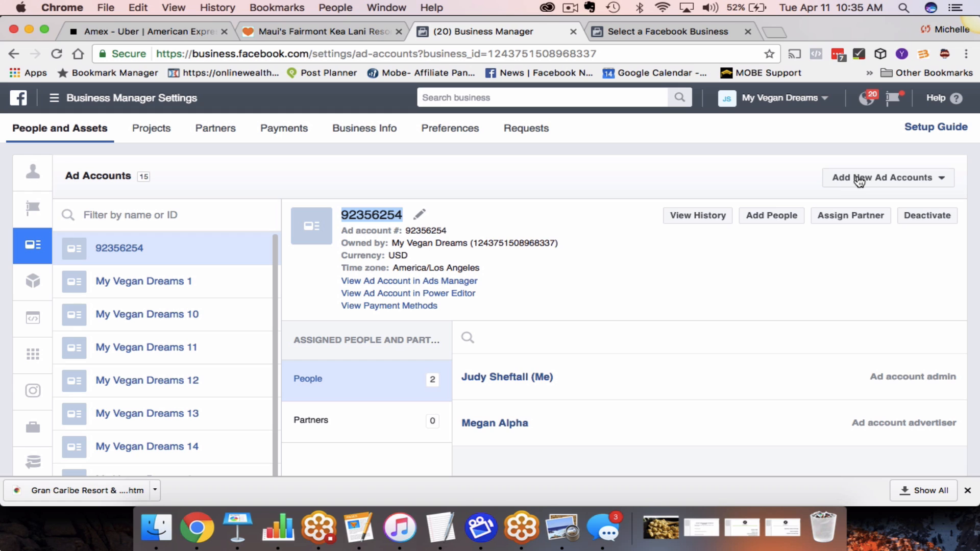
scroll(down, 3)
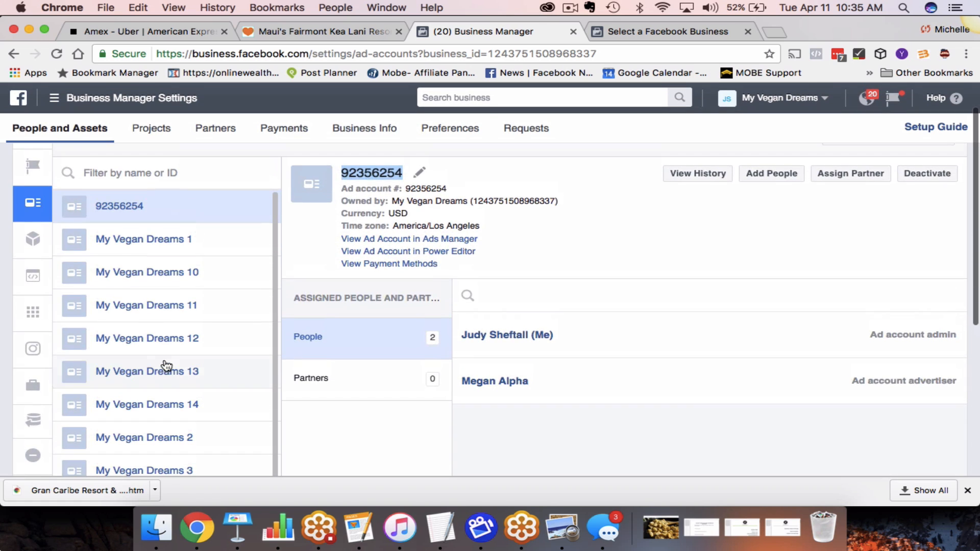
scroll(up, 3)
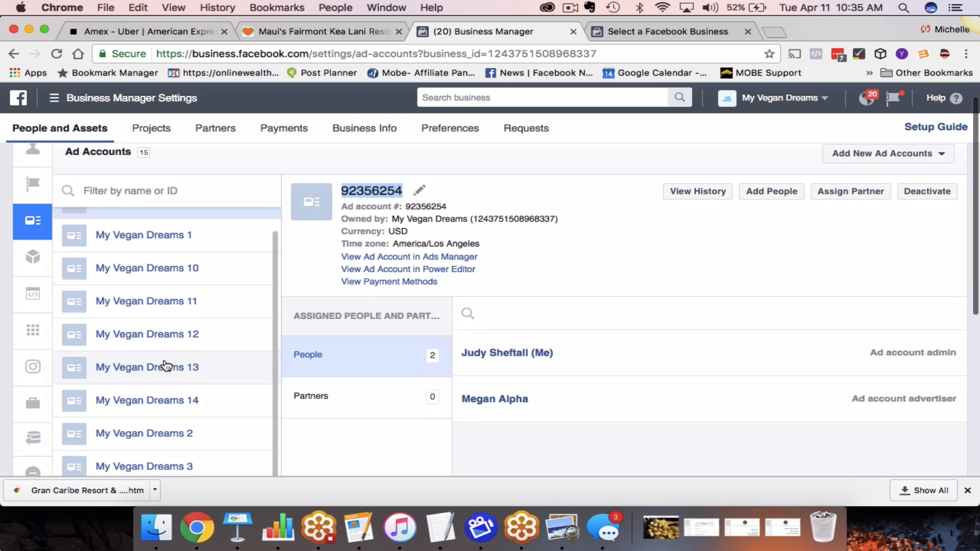
scroll(up, 3)
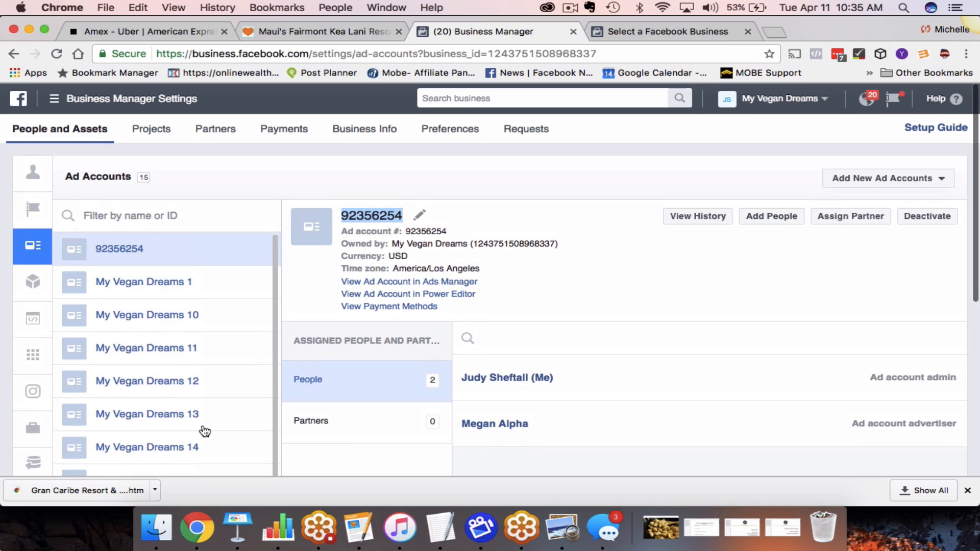
scroll(down, 3)
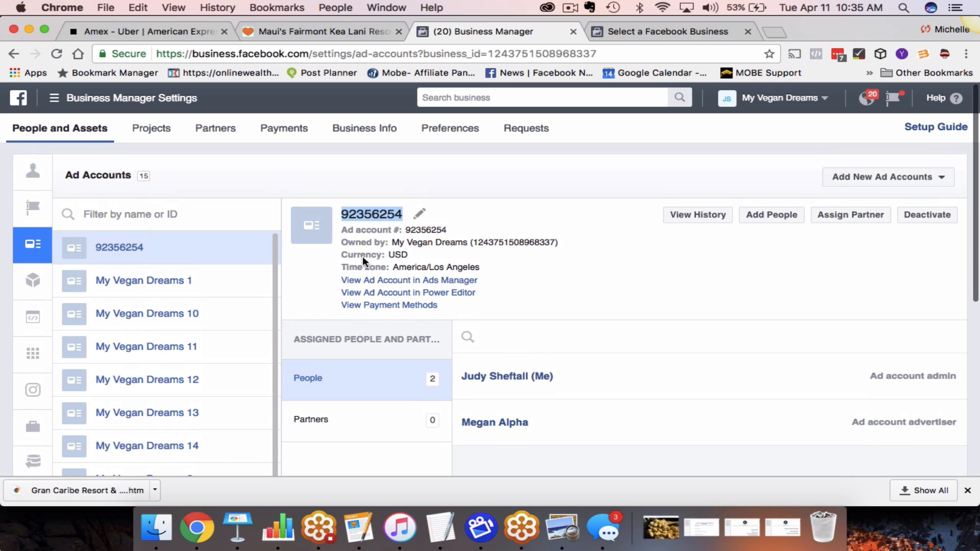
mouse_move(473, 189)
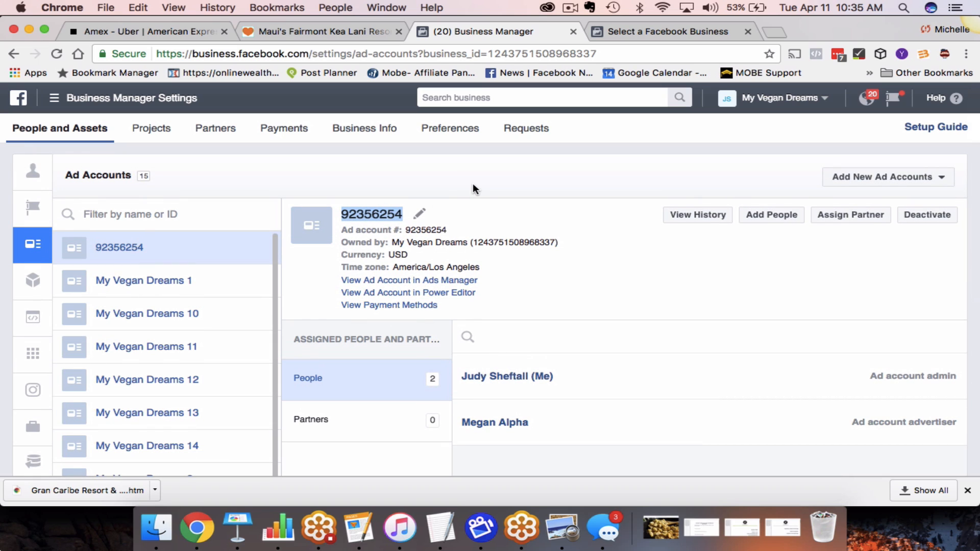
mouse_move(159, 289)
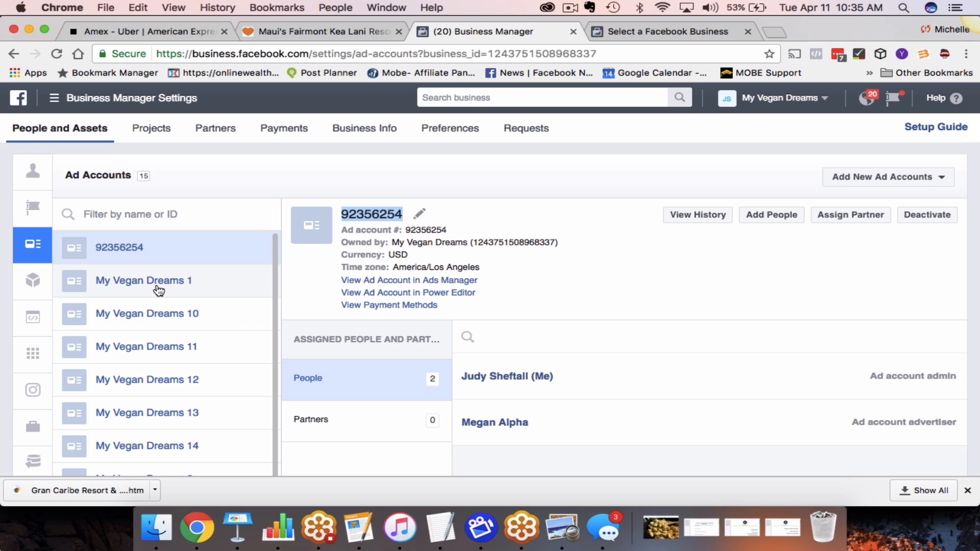
Select the My Vegan Dreams 1 ad account and view it in Ads Manager
click(143, 281)
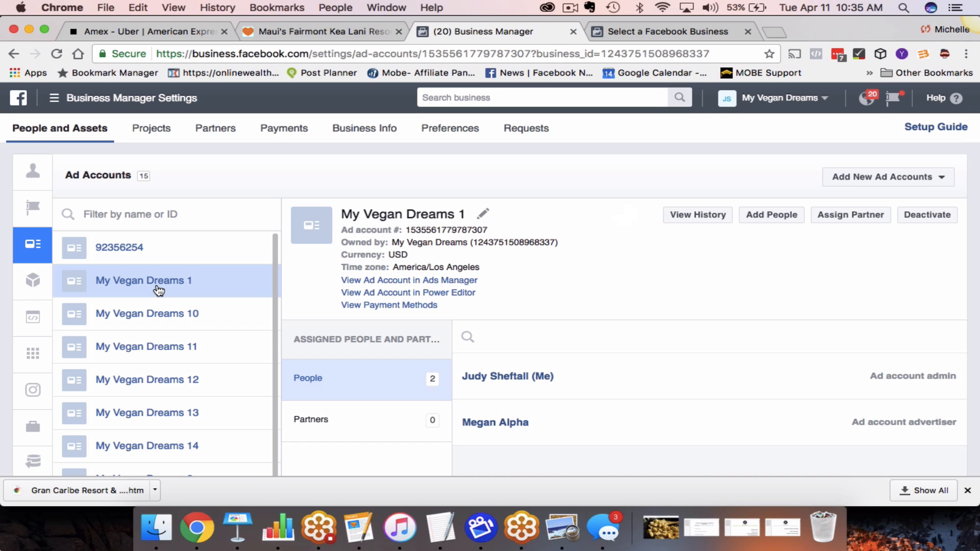
mouse_move(477, 267)
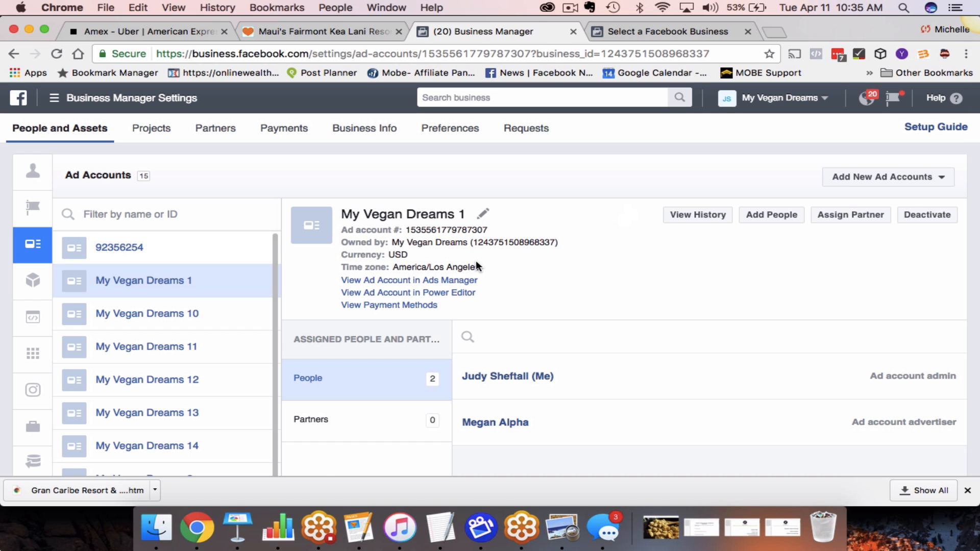
mouse_move(408, 279)
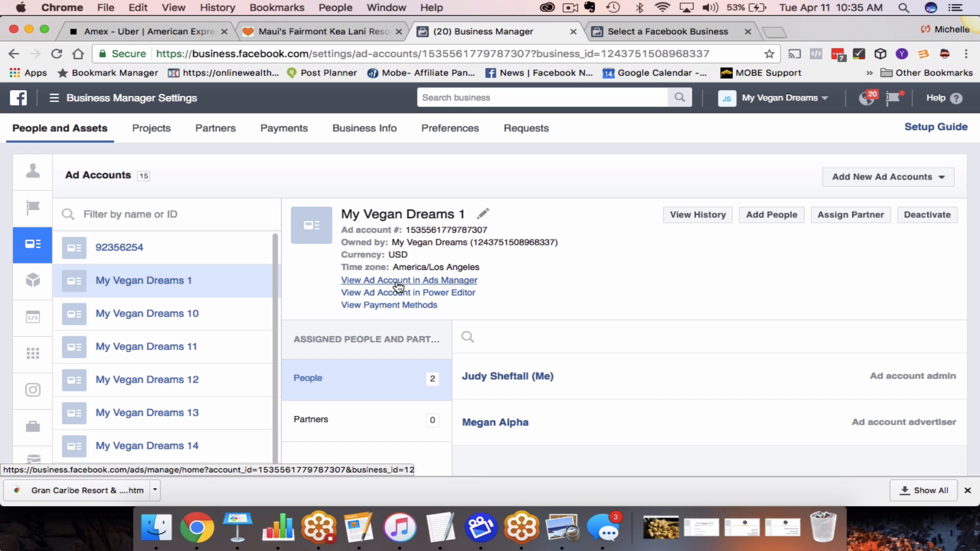
click(409, 280)
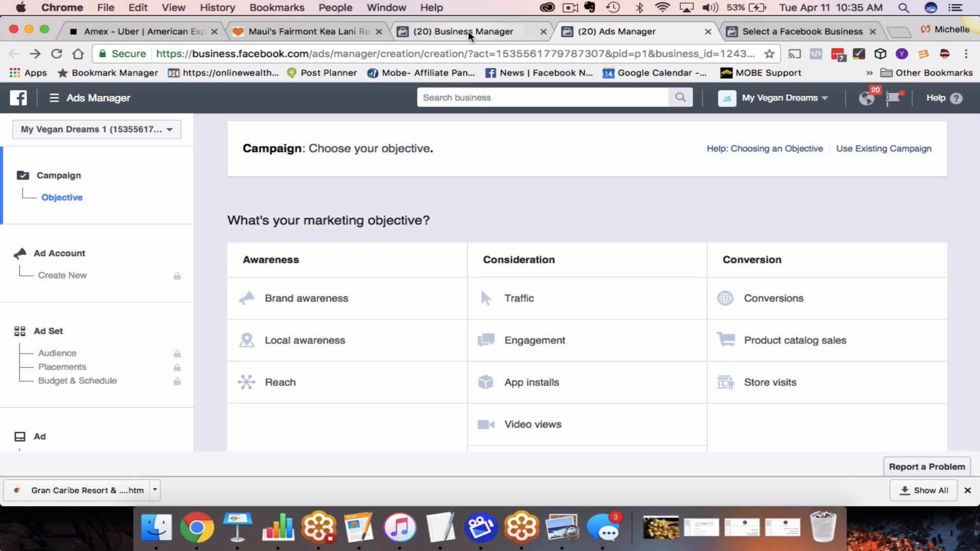
mouse_move(466, 32)
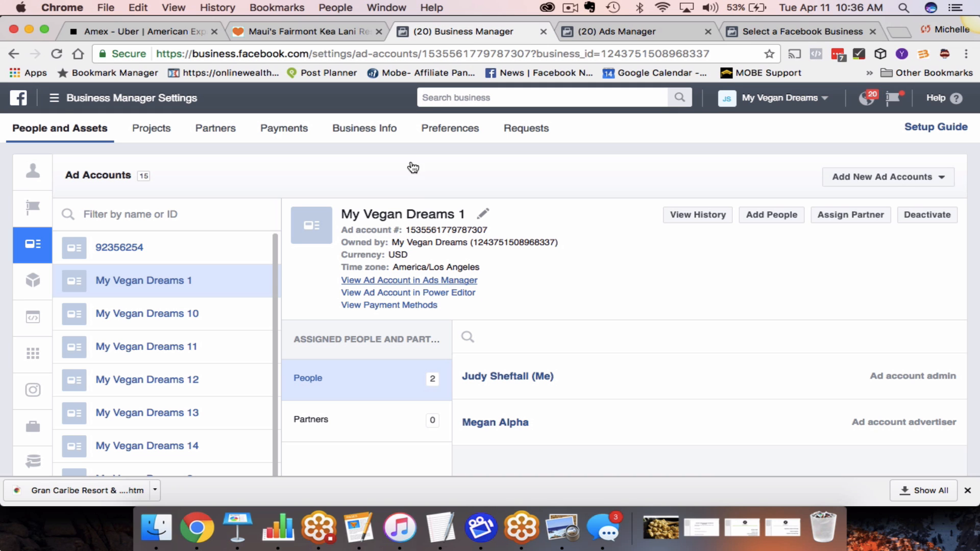
Expand the Add New Ad Accounts menu on the Ad Accounts panel
scroll(down, 3)
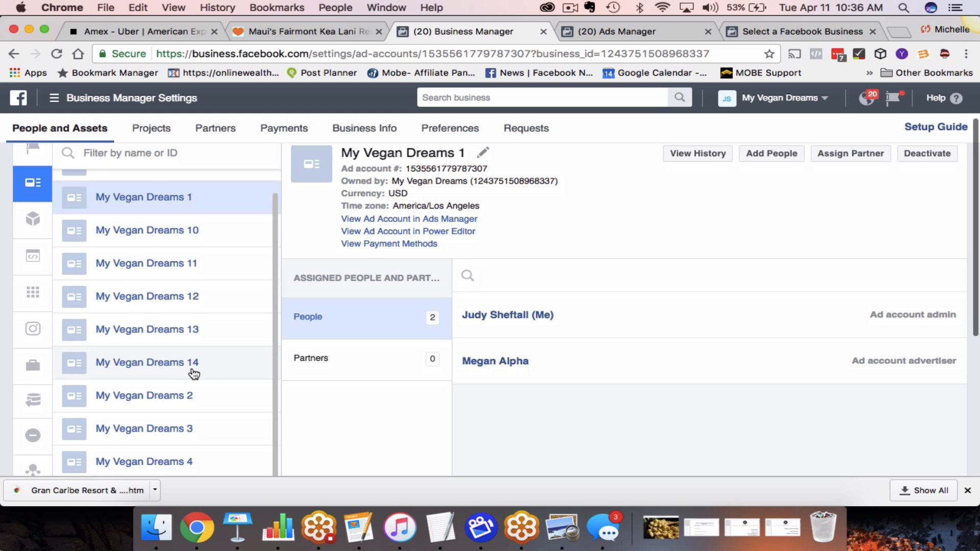
mouse_move(775, 209)
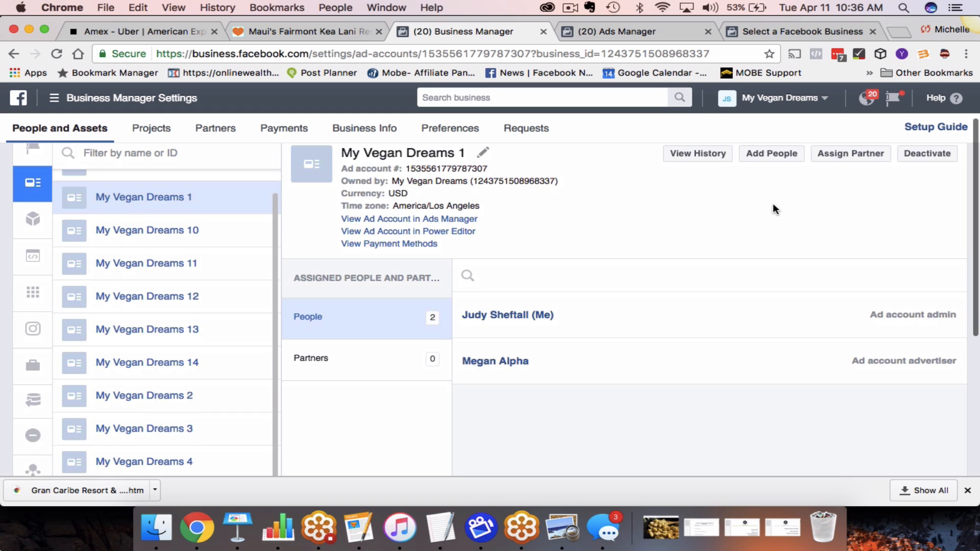
scroll(up, 3)
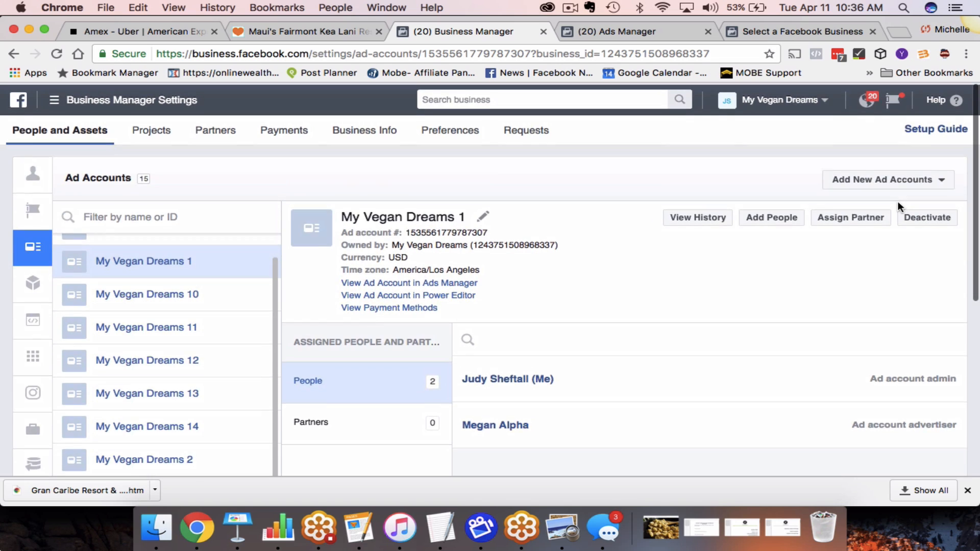
click(887, 180)
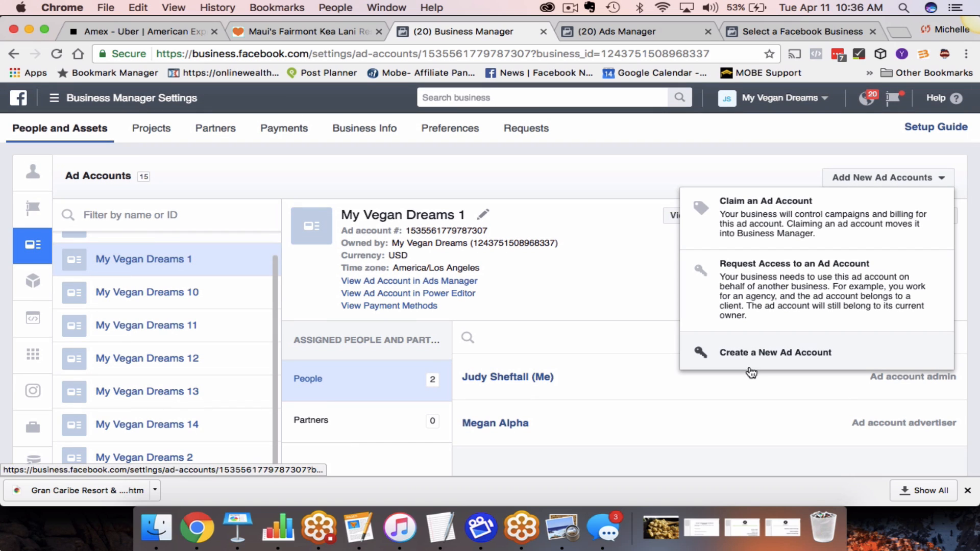
Start a new ad account named 'My Vegan Dreams 15', keeping USD and the default time zone
click(775, 352)
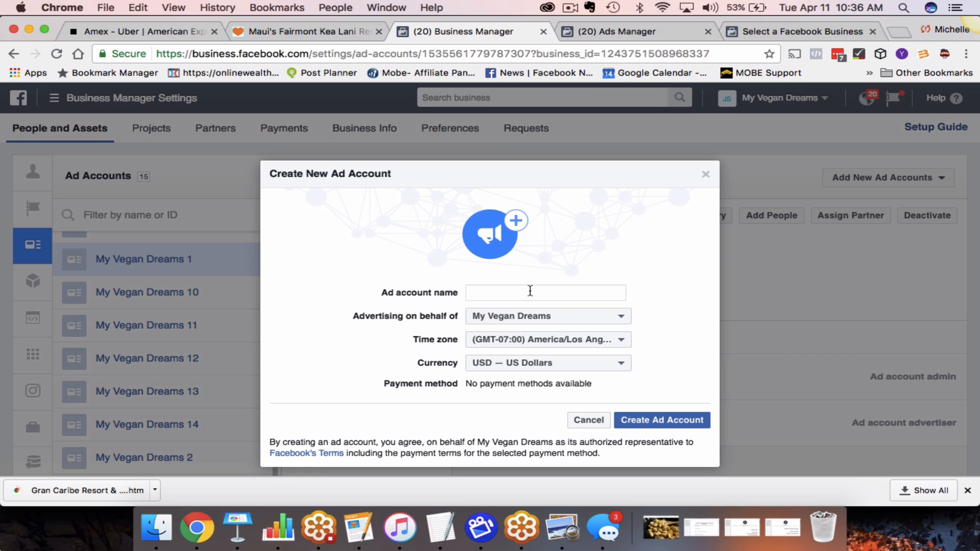
text(My Vegan Dr)
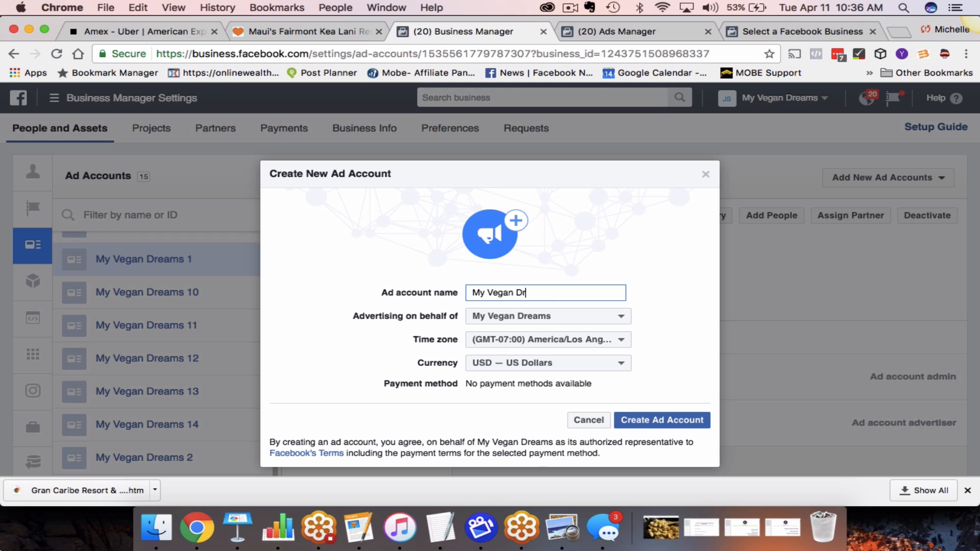
text(eams 15)
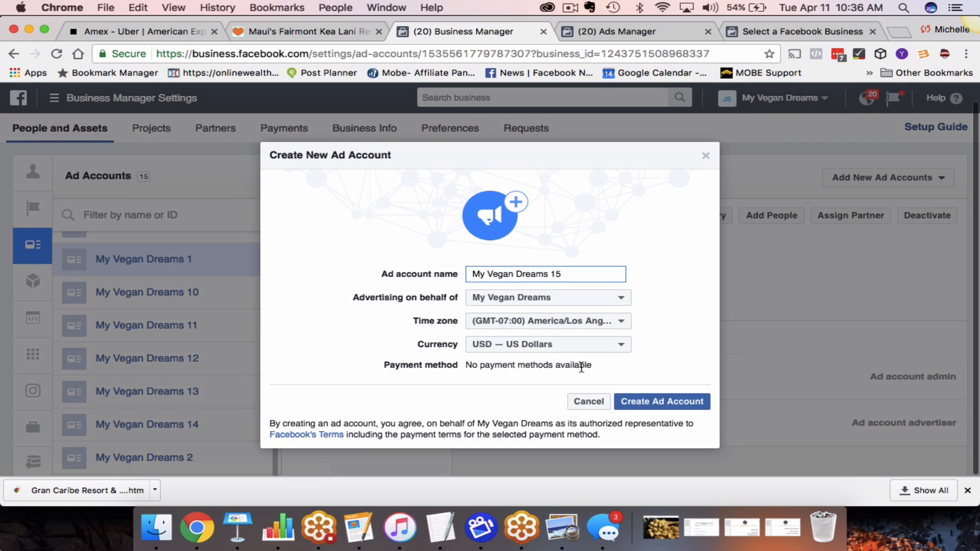
mouse_move(549, 378)
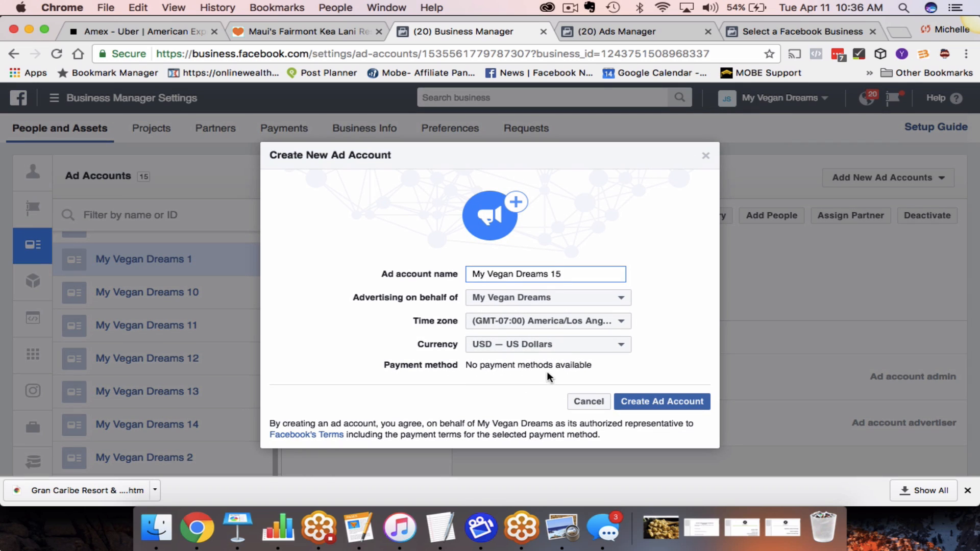
mouse_move(592, 369)
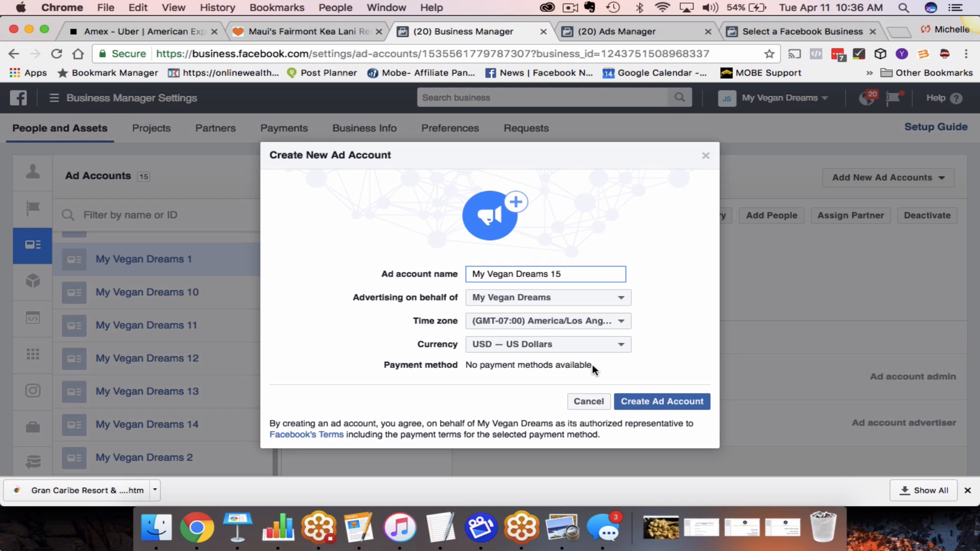
mouse_move(632, 326)
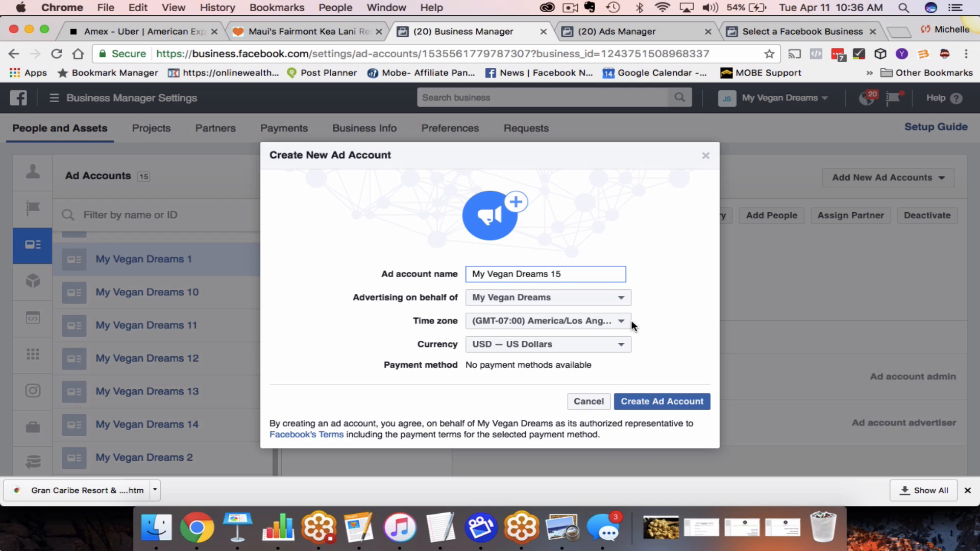
mouse_move(676, 256)
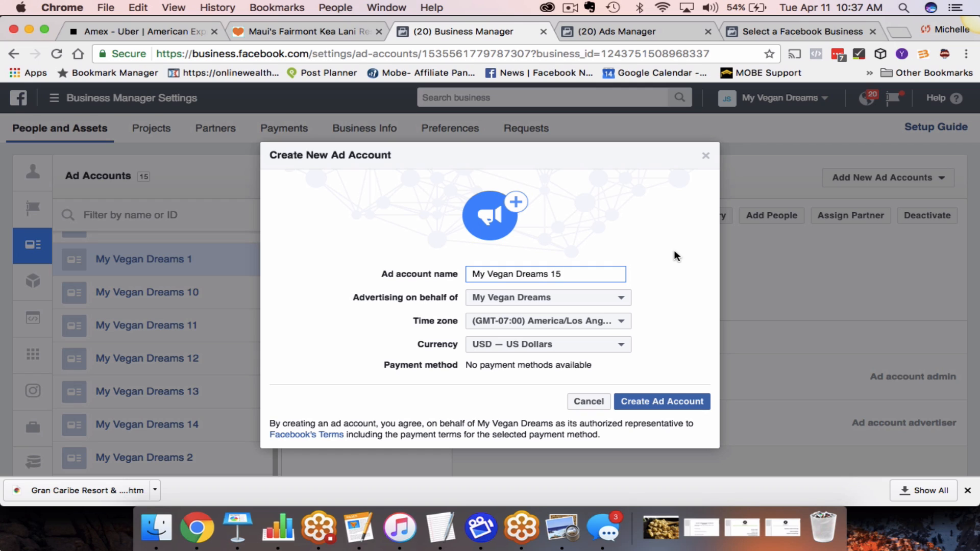
mouse_move(619, 267)
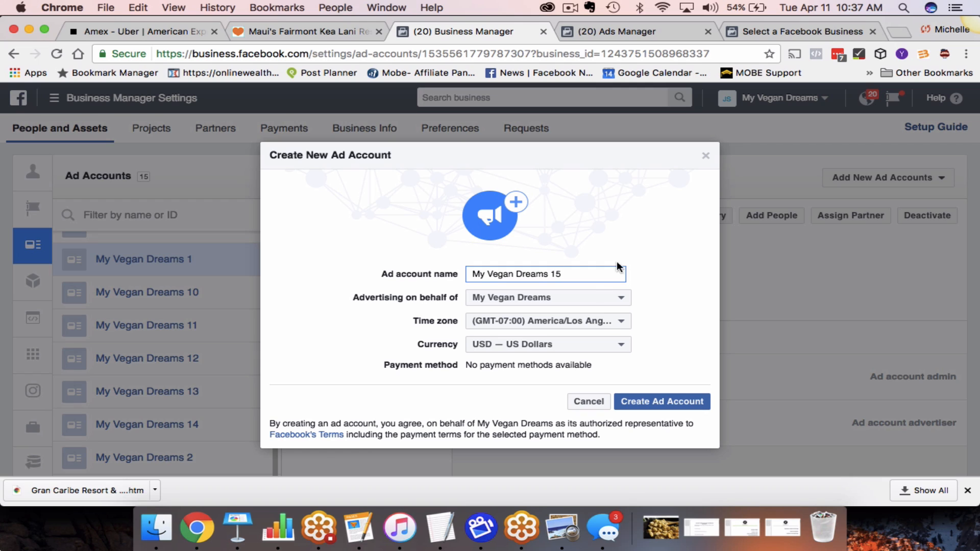
mouse_move(661, 401)
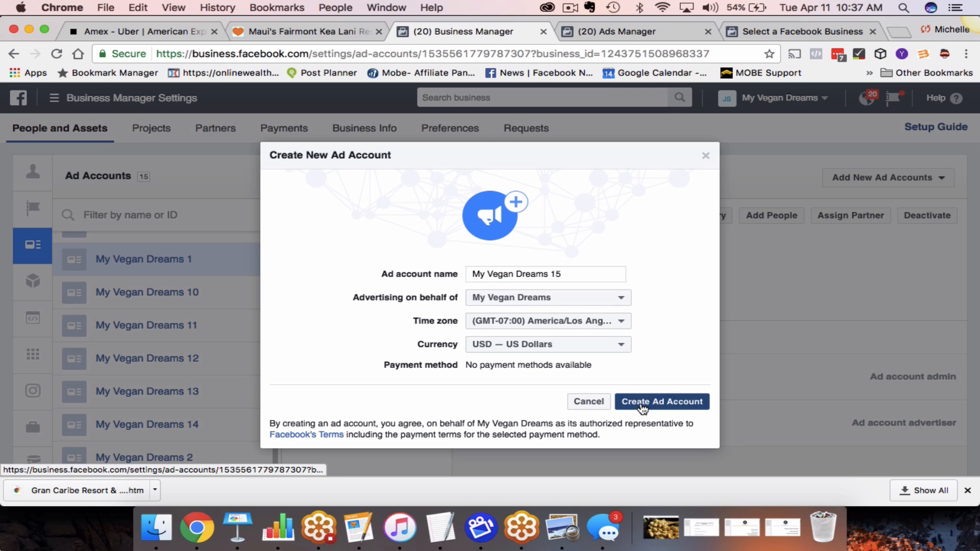
Create the account, make Ad account admin the default role, assign yourself, and save
click(661, 401)
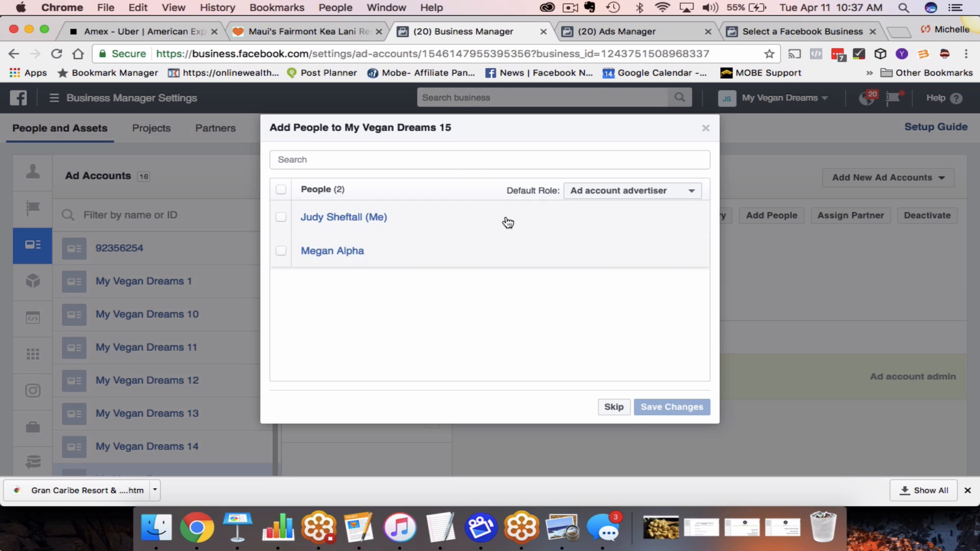
mouse_move(478, 239)
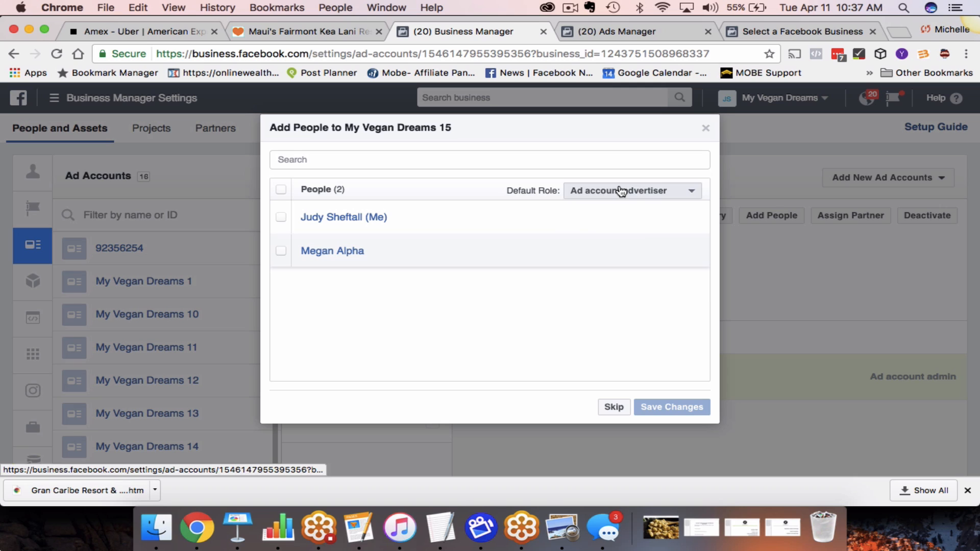
click(631, 191)
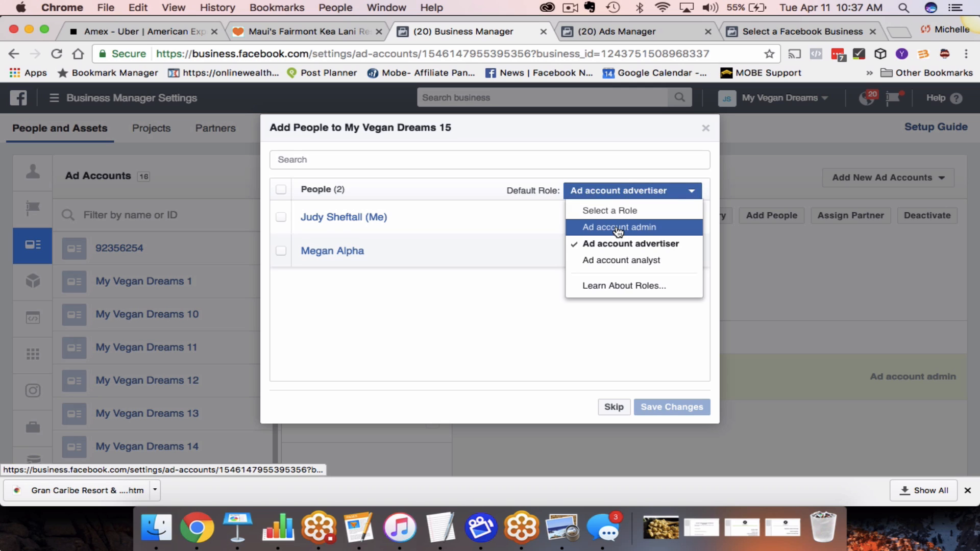
click(618, 226)
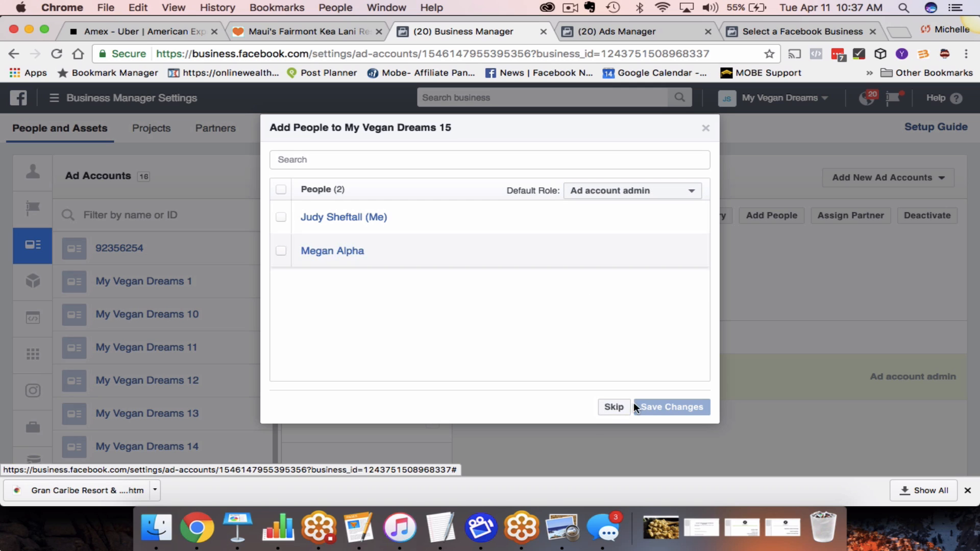
click(282, 251)
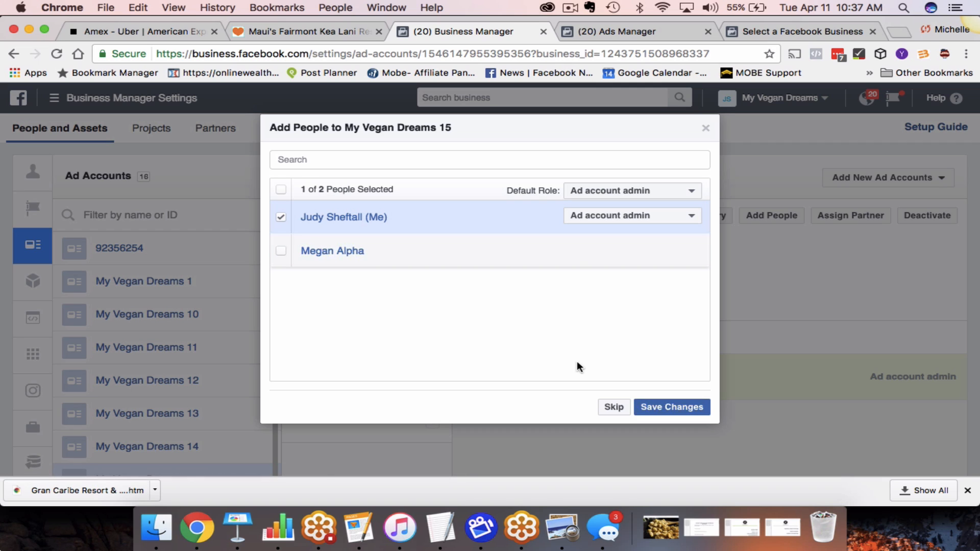
click(631, 216)
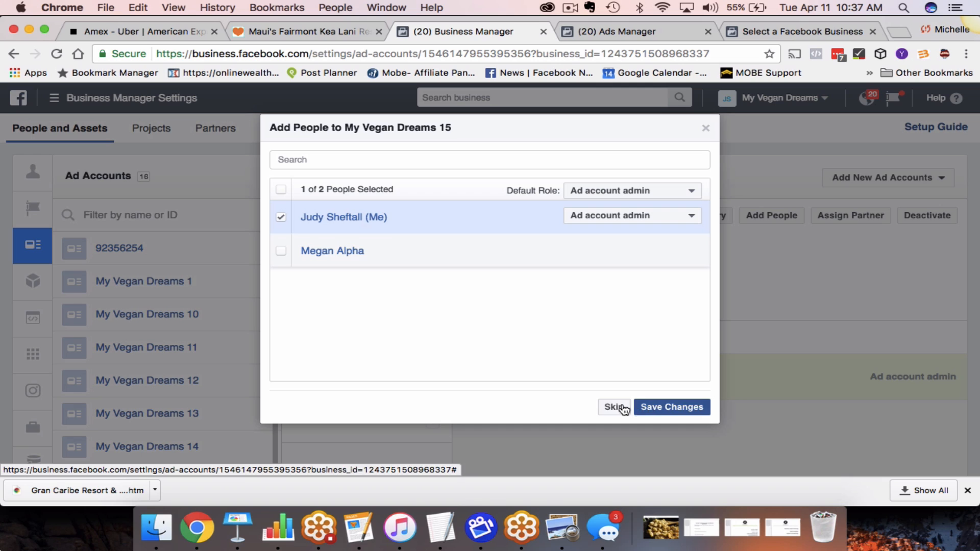
click(671, 407)
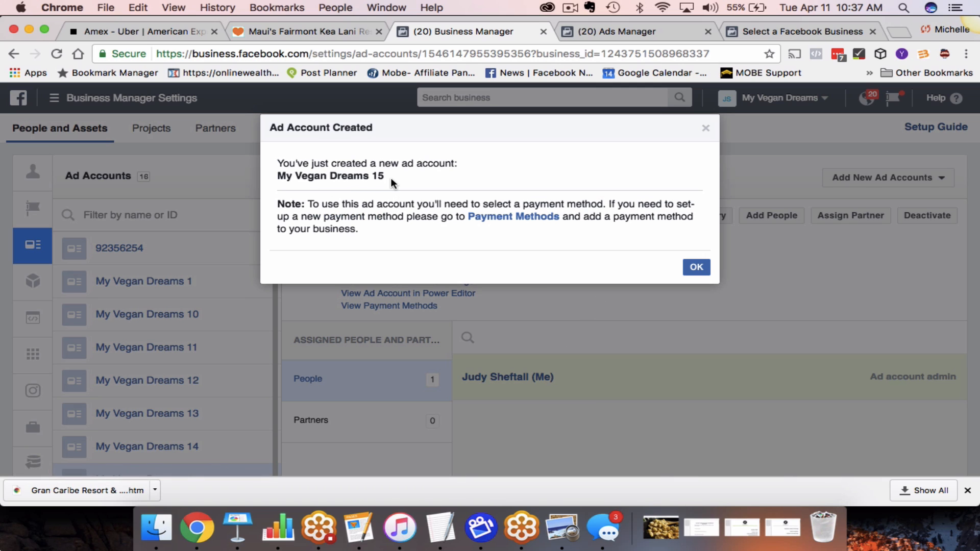
mouse_move(457, 209)
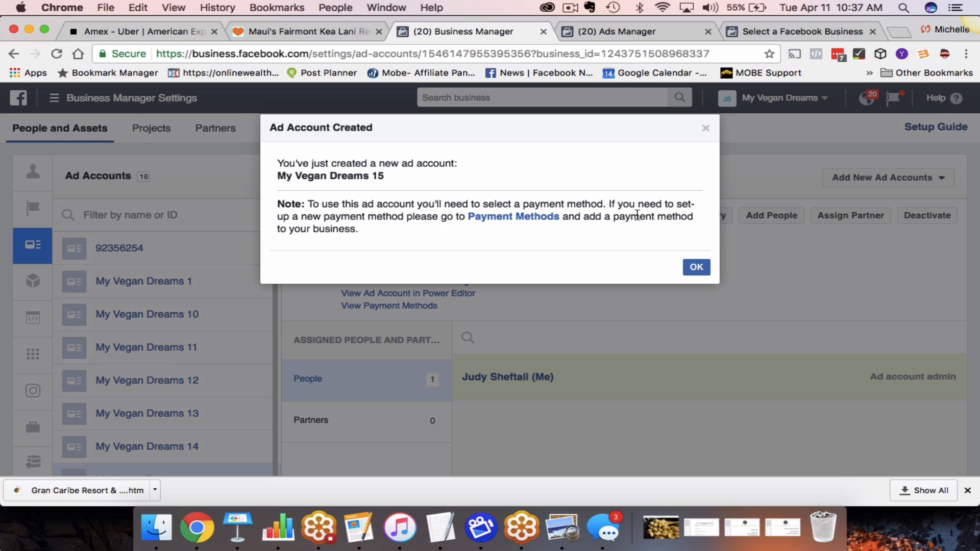
mouse_move(449, 221)
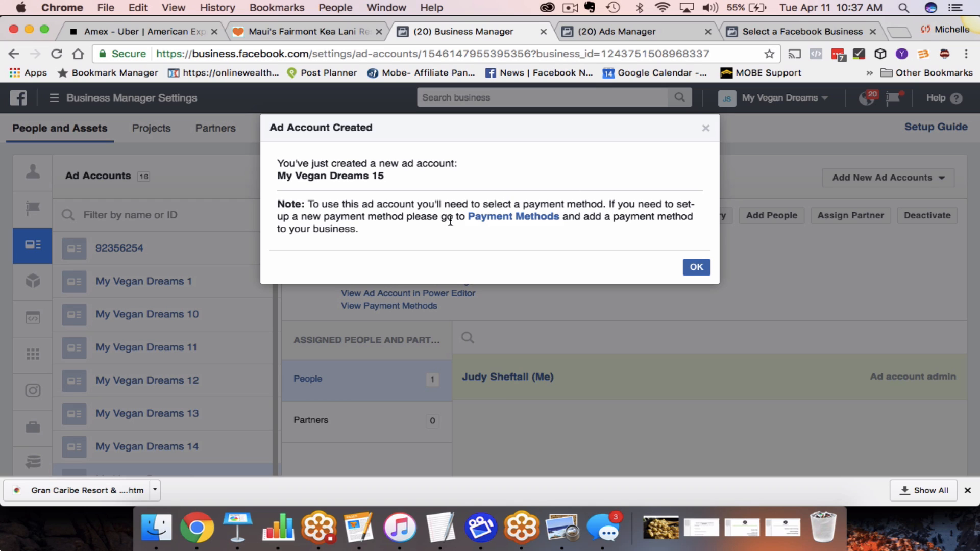
mouse_move(672, 241)
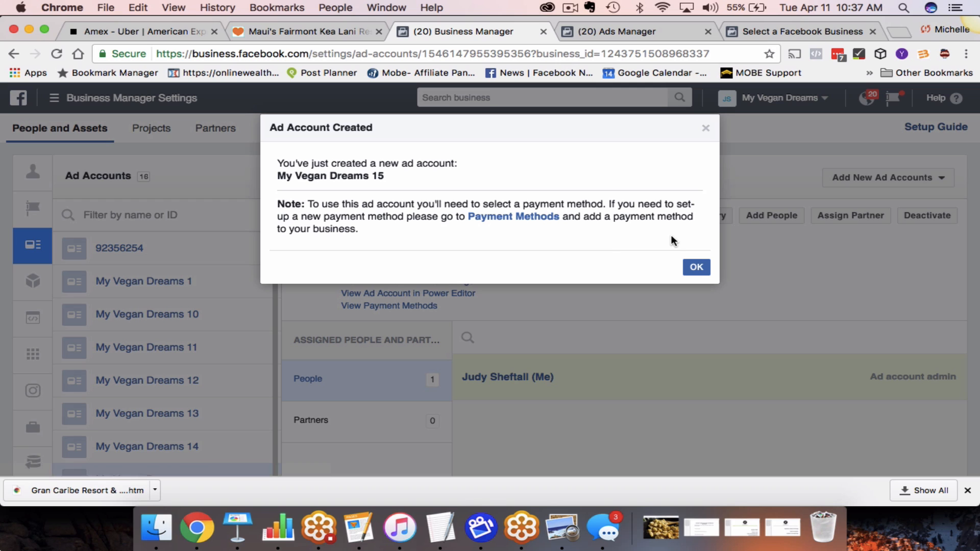
Acknowledge the Ad Account Created notice and scroll to My Vegan Dreams 15 in the list
click(695, 266)
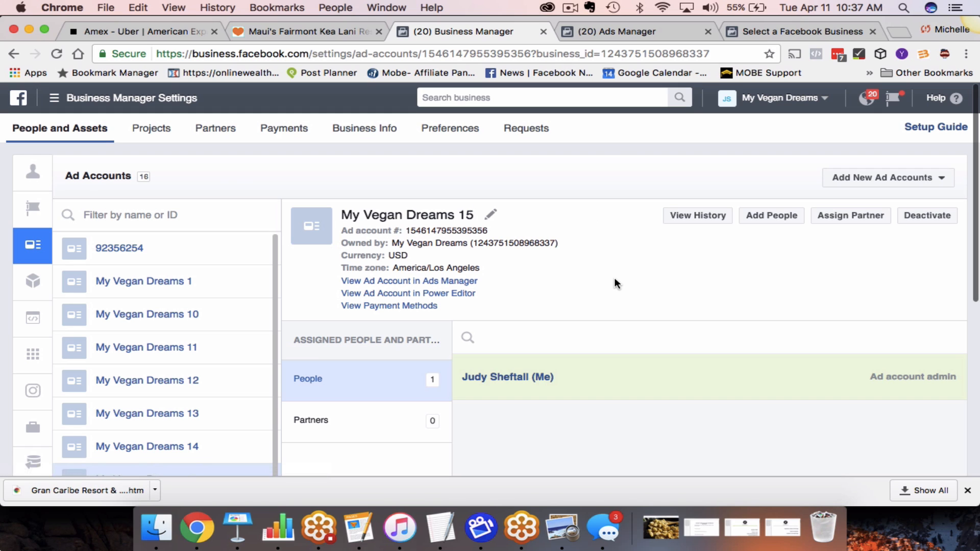
scroll(down, 3)
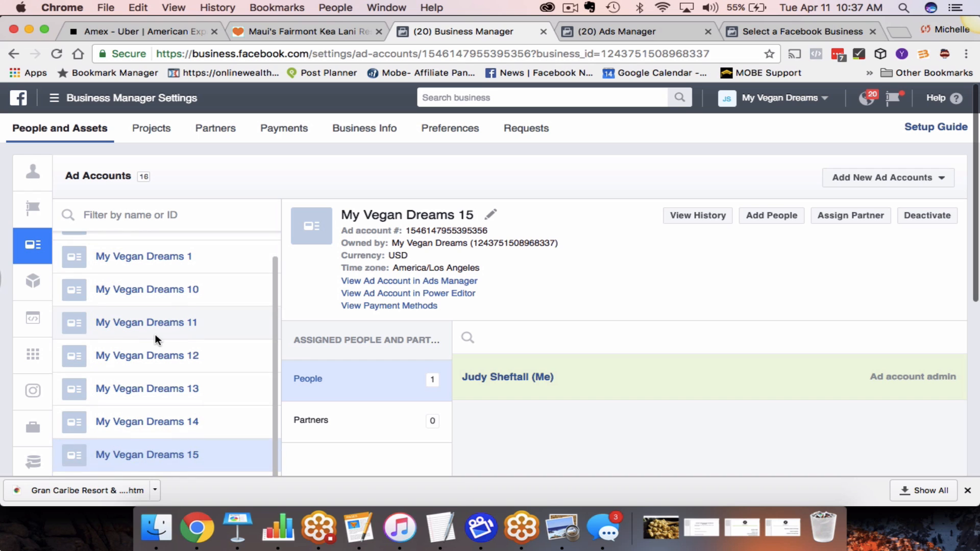
Open Ads Manager, pick My Vegan Dreams 1 from the account switcher, and bring up the tools menu
click(118, 248)
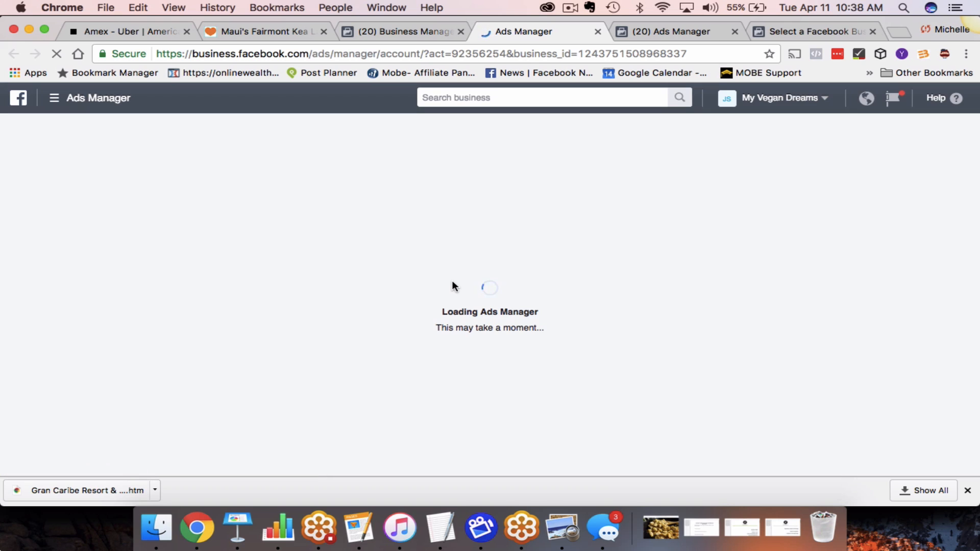
mouse_move(504, 239)
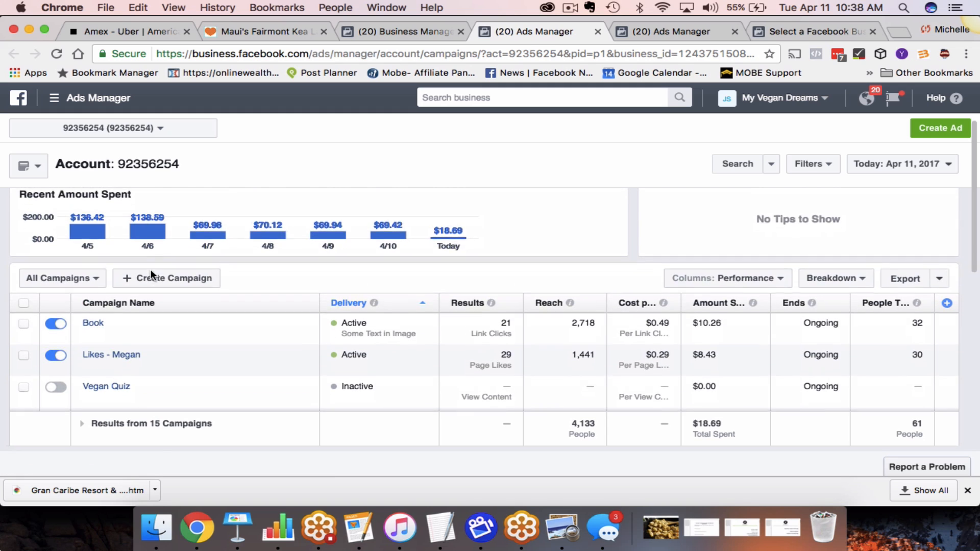
scroll(down, 3)
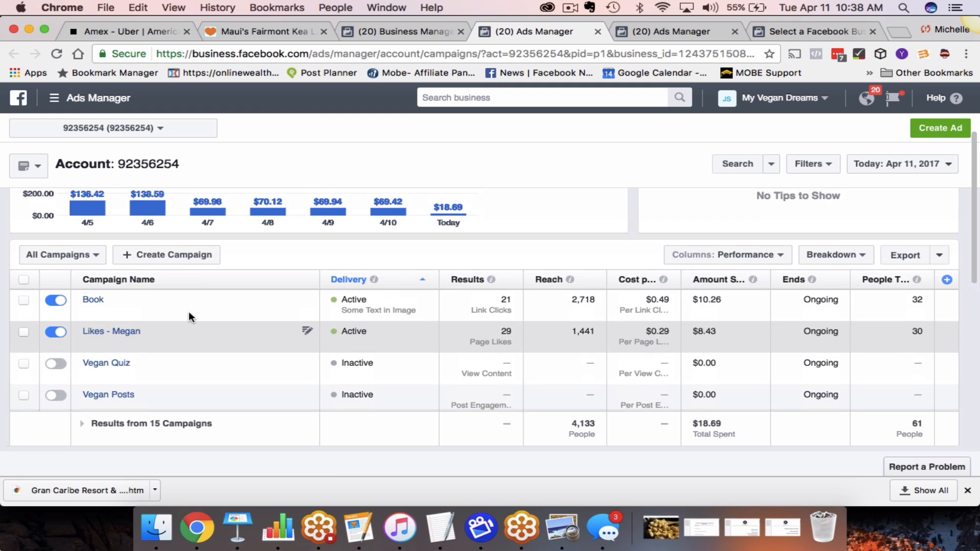
scroll(up, 3)
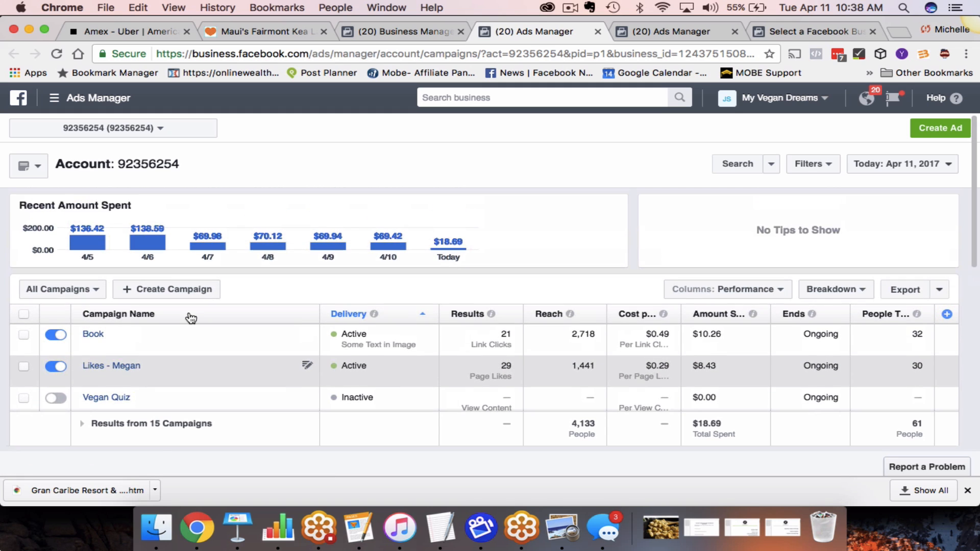
mouse_move(626, 219)
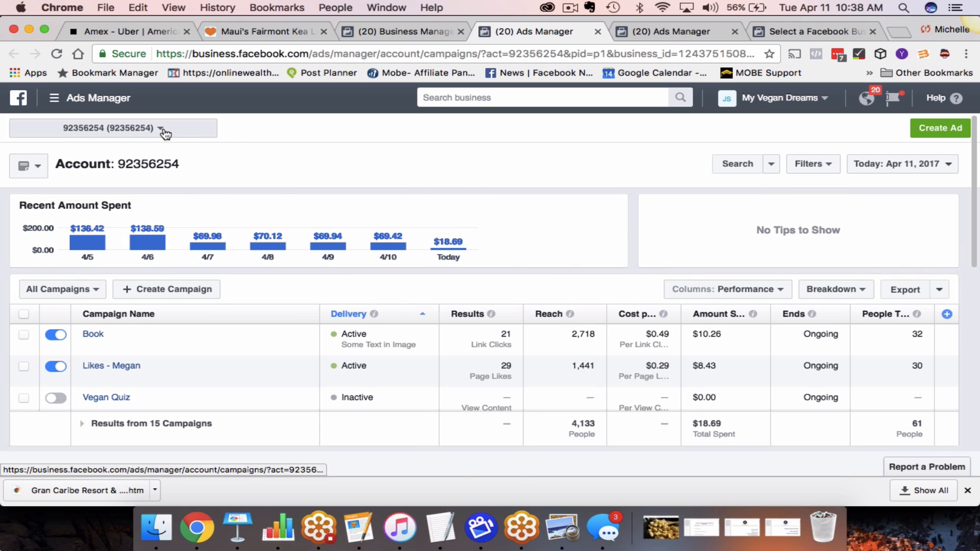
click(161, 129)
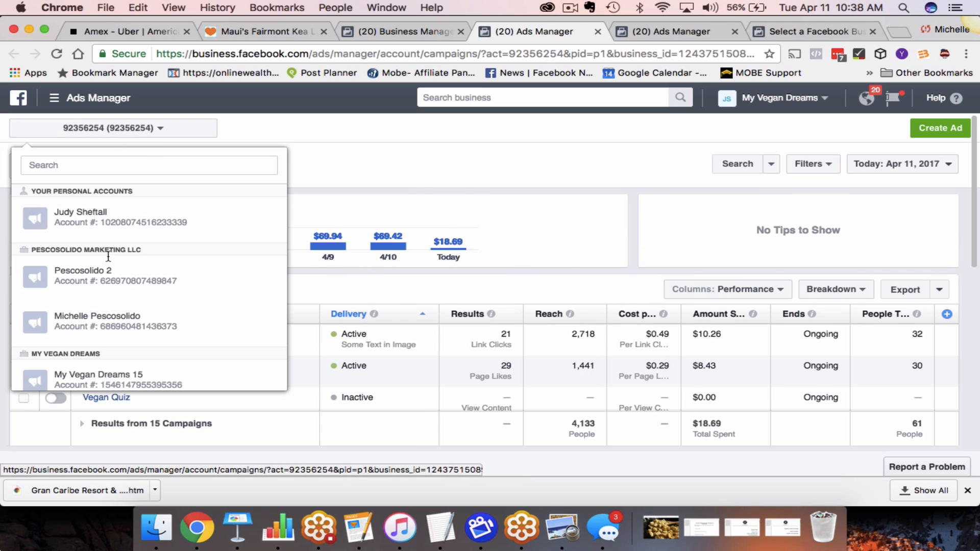
scroll(down, 3)
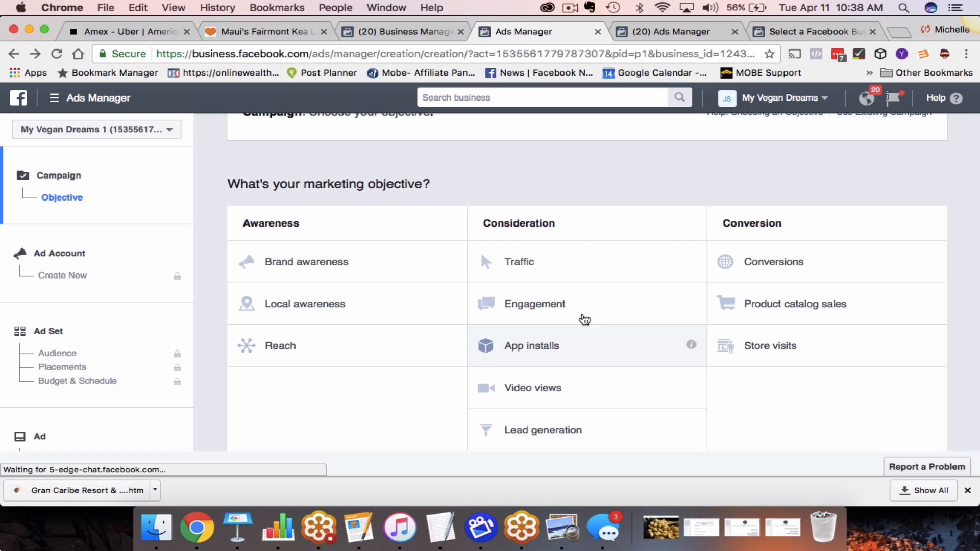
scroll(up, 3)
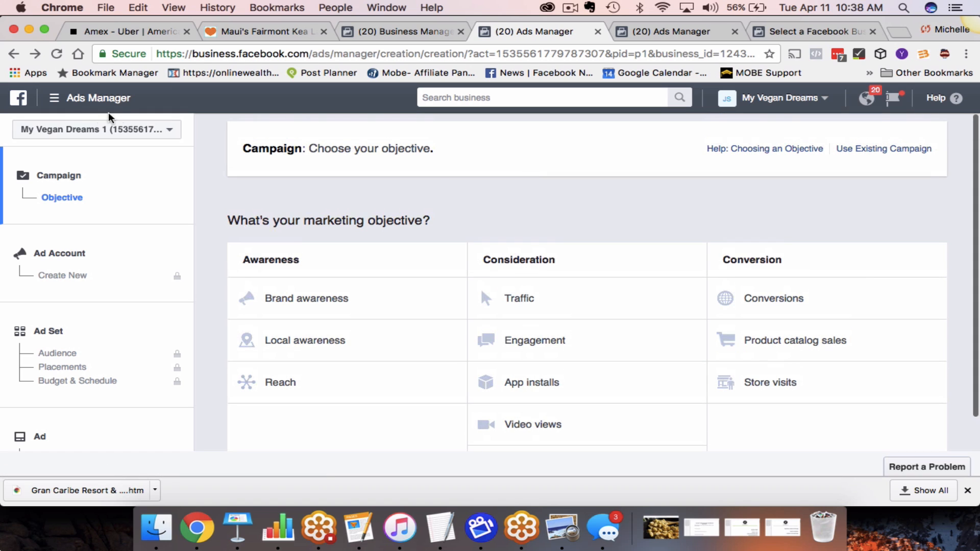
click(54, 98)
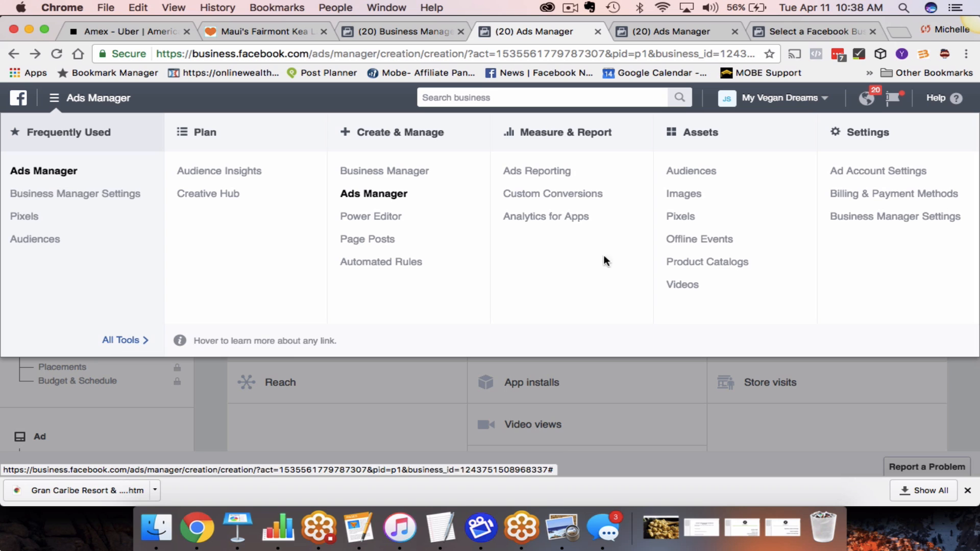
mouse_move(895, 193)
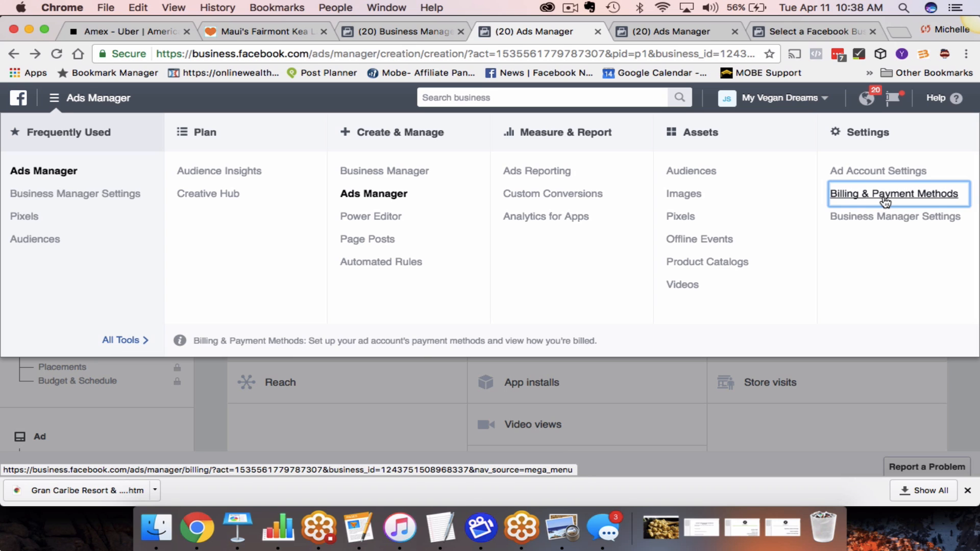
Go to the Billing page for My Vegan Dreams 1, showing $0.00 and no payment methods
click(895, 193)
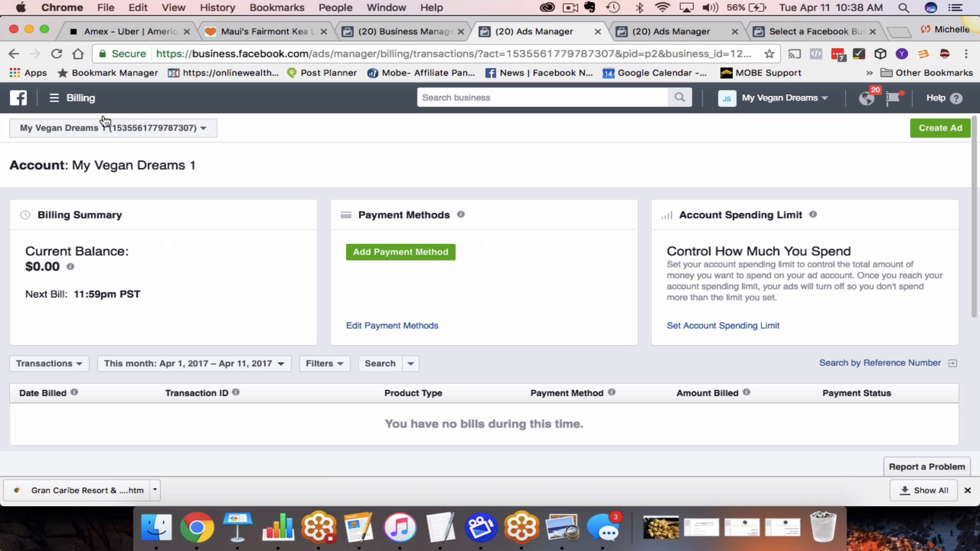
mouse_move(85, 136)
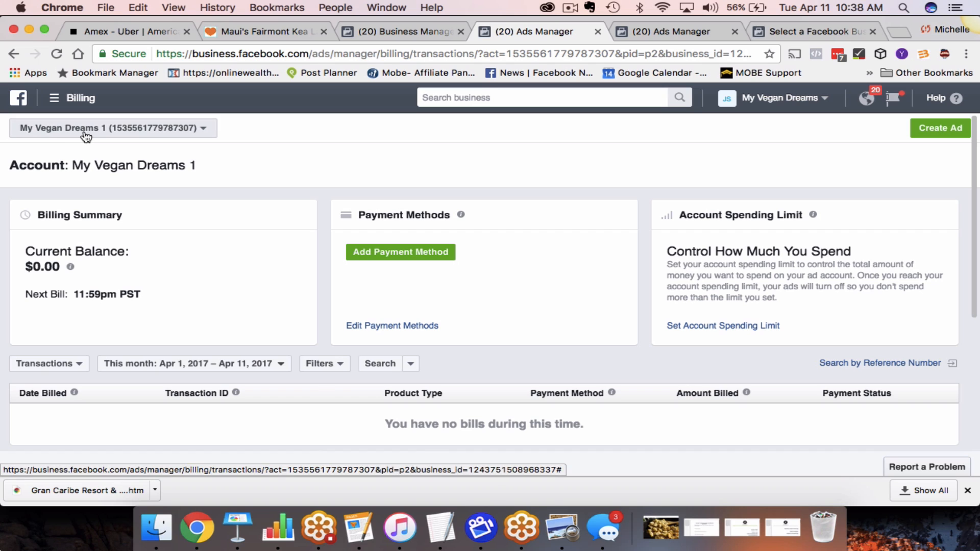
mouse_move(400, 252)
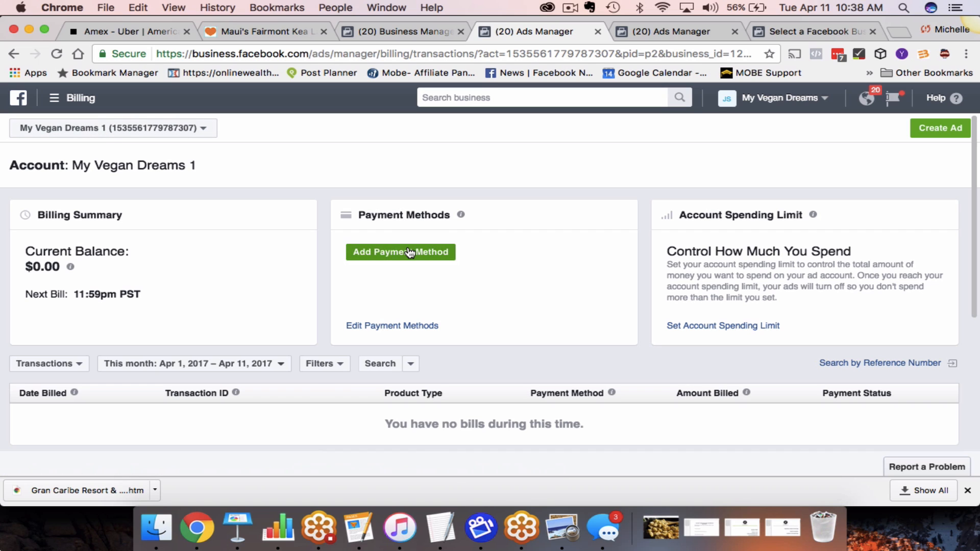
mouse_move(203, 118)
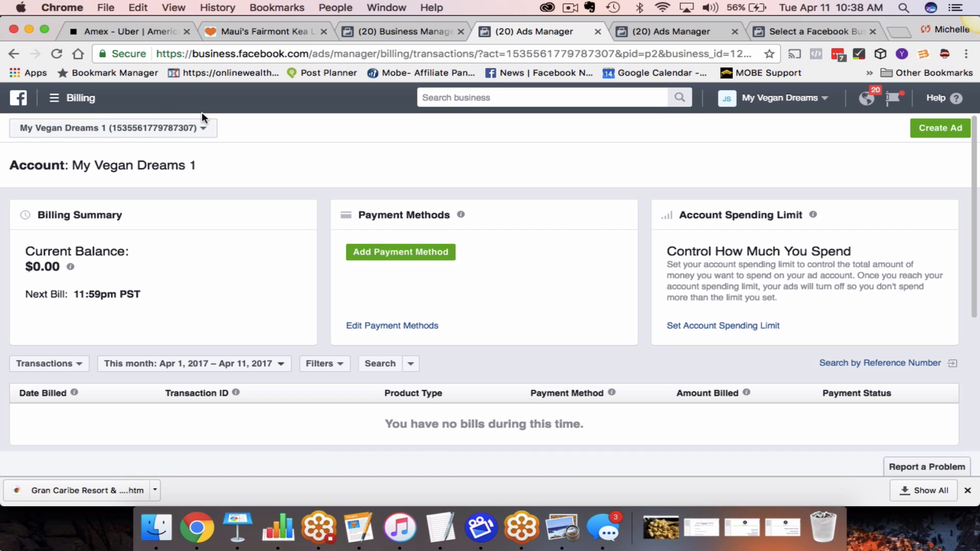
click(54, 98)
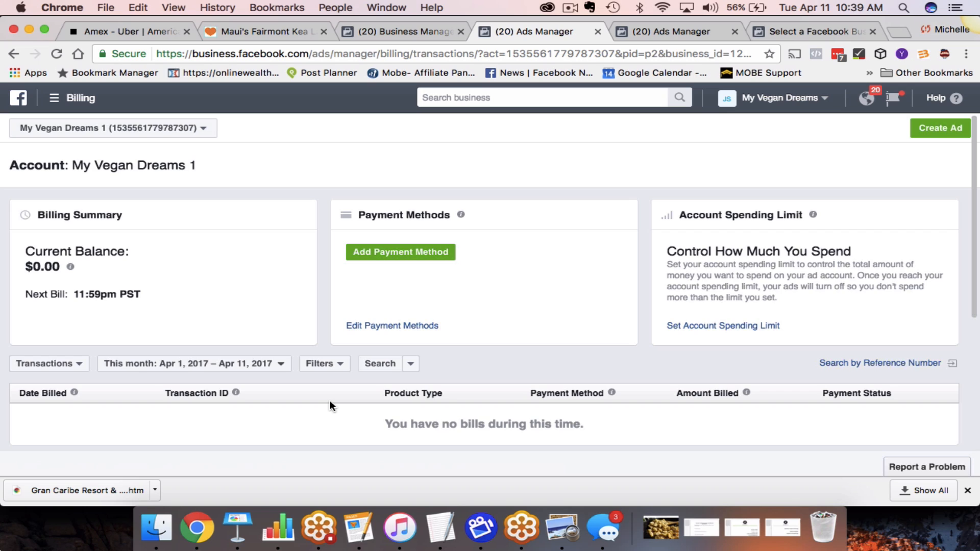
mouse_move(586, 166)
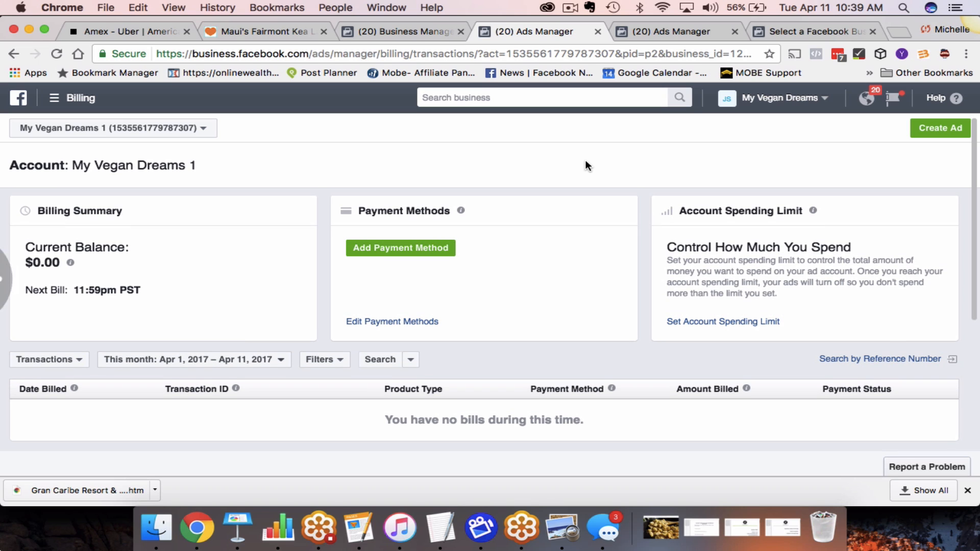
mouse_move(472, 160)
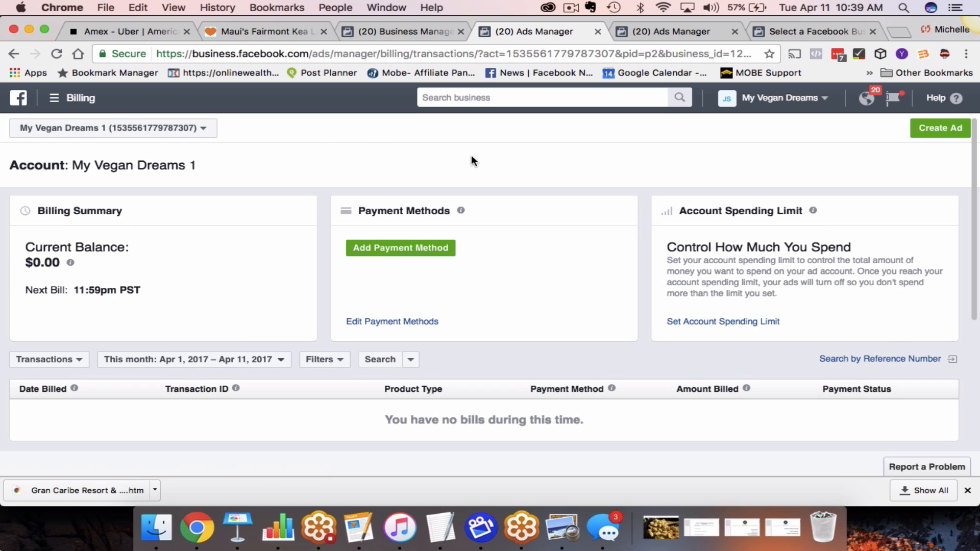
mouse_move(210, 164)
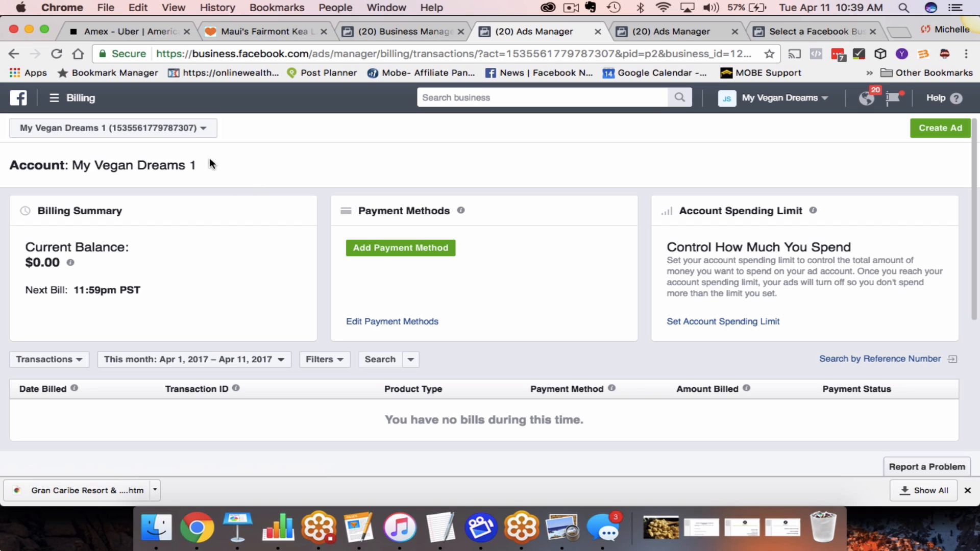
mouse_move(823, 103)
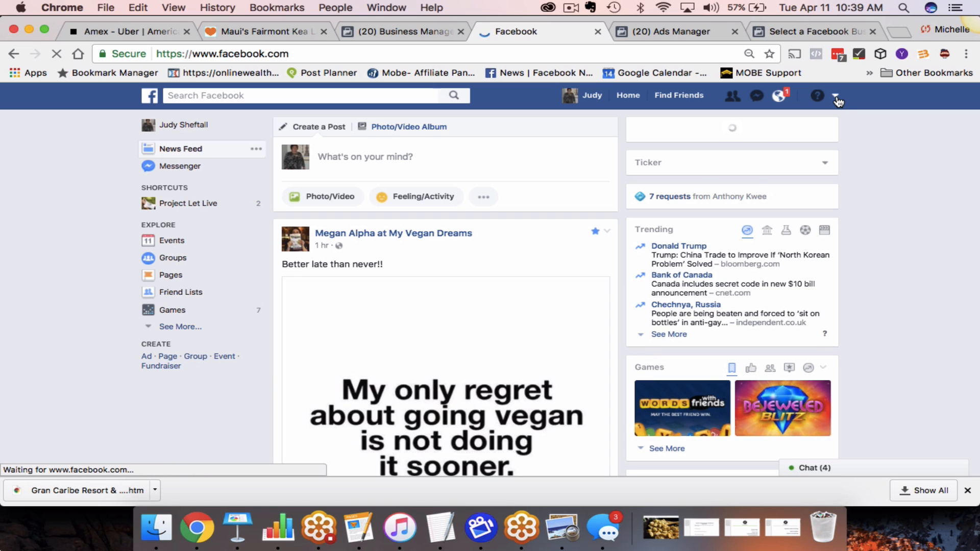
click(835, 95)
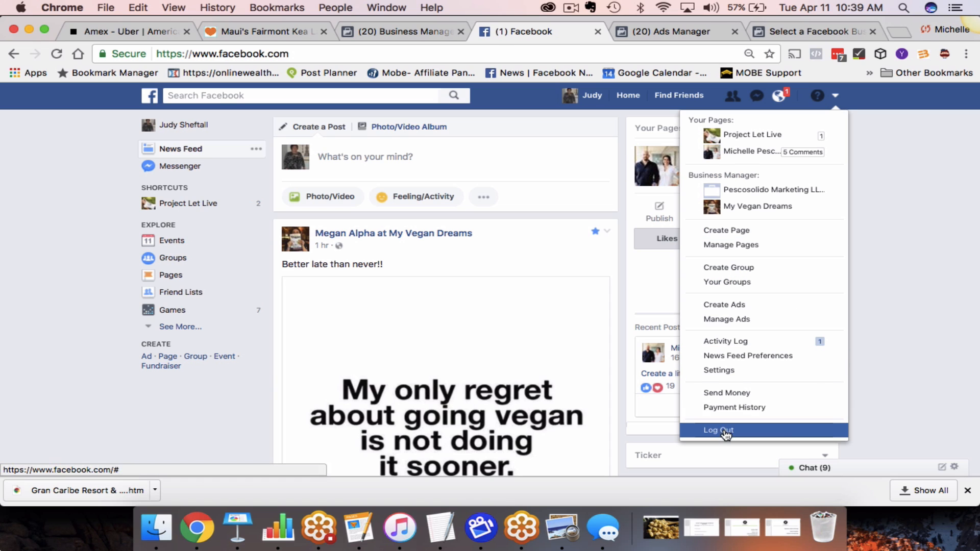
click(717, 429)
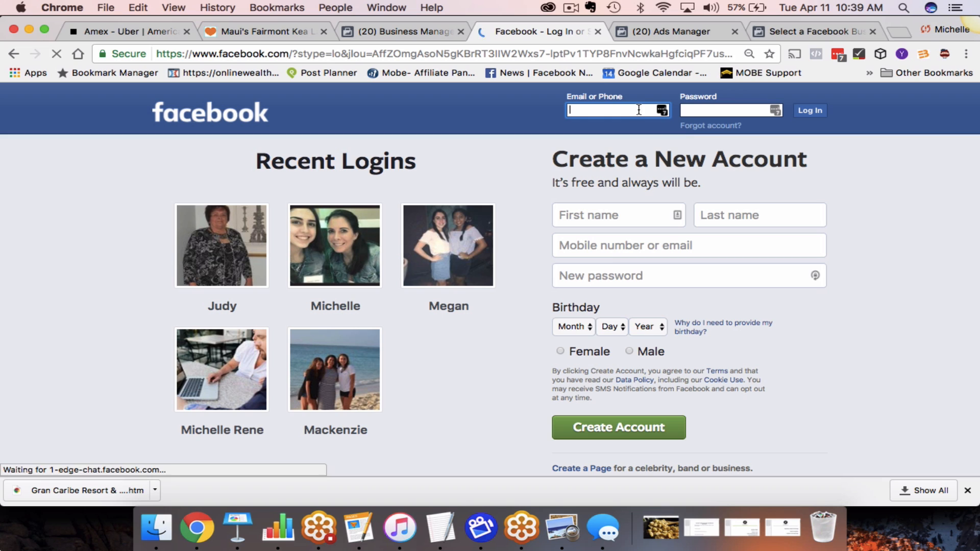
click(616, 110)
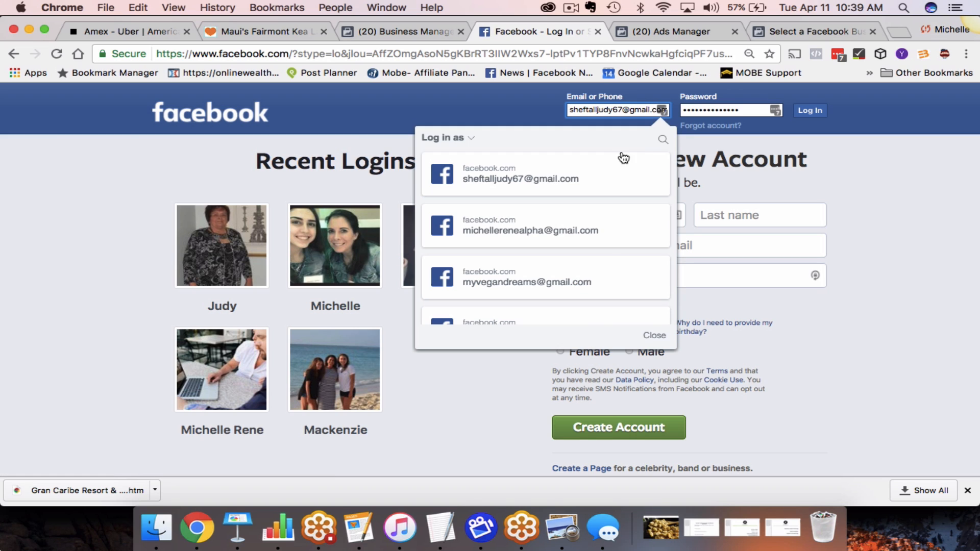
click(529, 225)
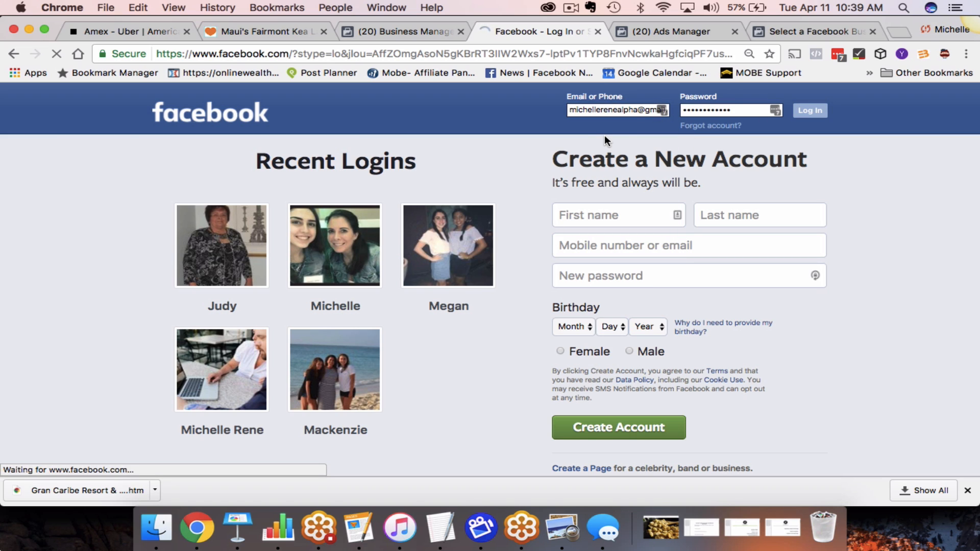
click(810, 111)
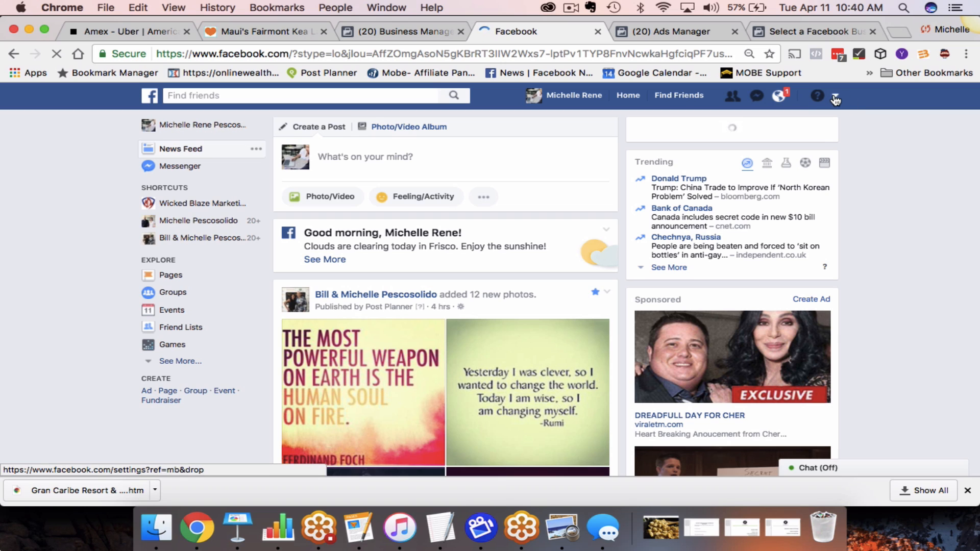
Open Pescosolido Marketing LLC's Business Manager from the account menu
click(836, 96)
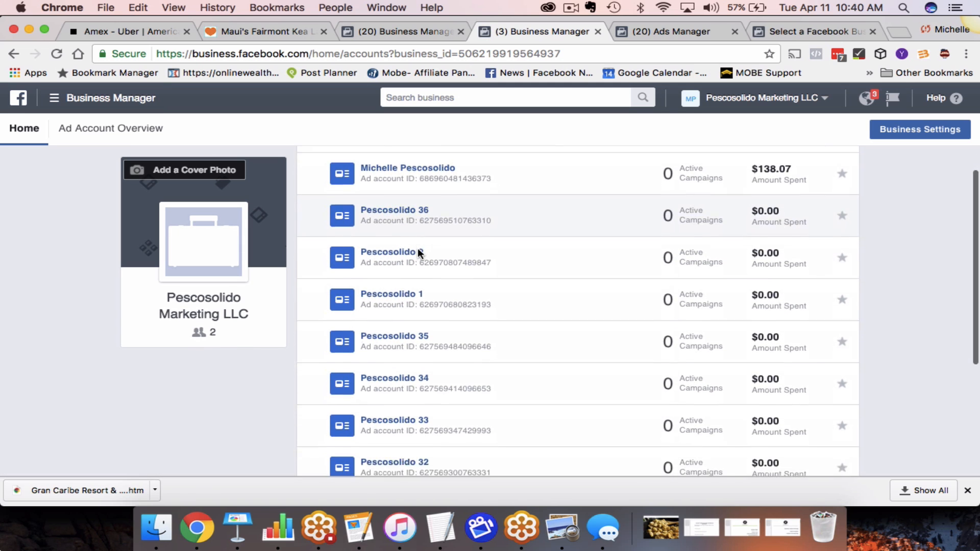
scroll(down, 3)
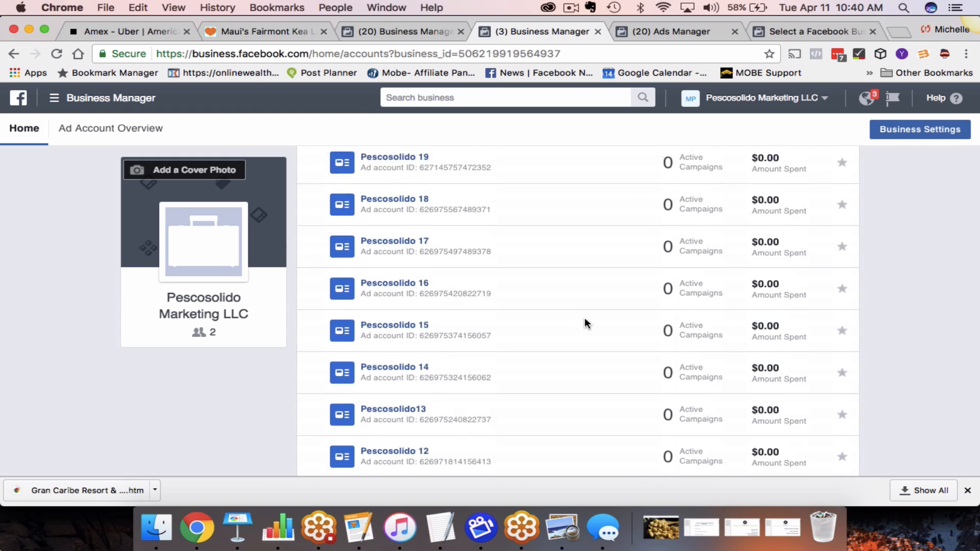
scroll(down, 3)
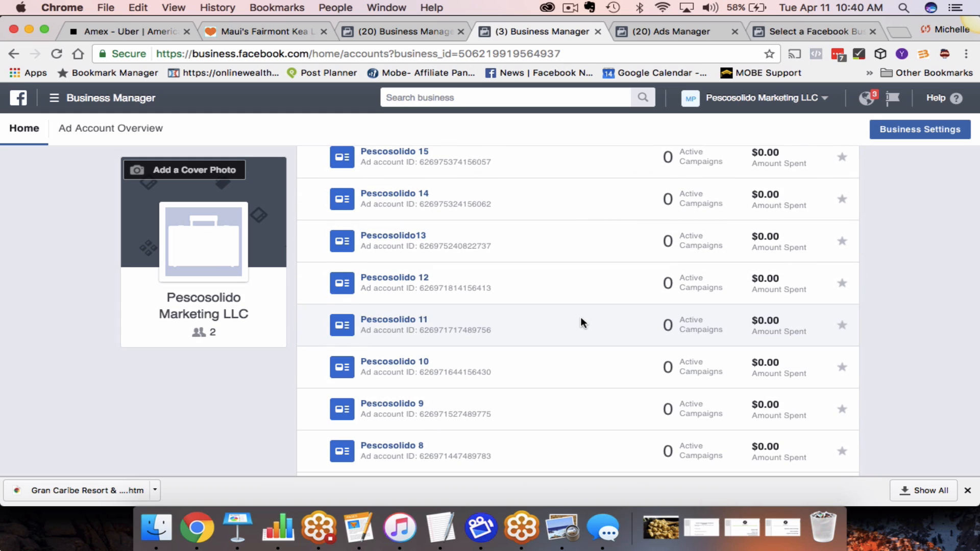
scroll(down, 3)
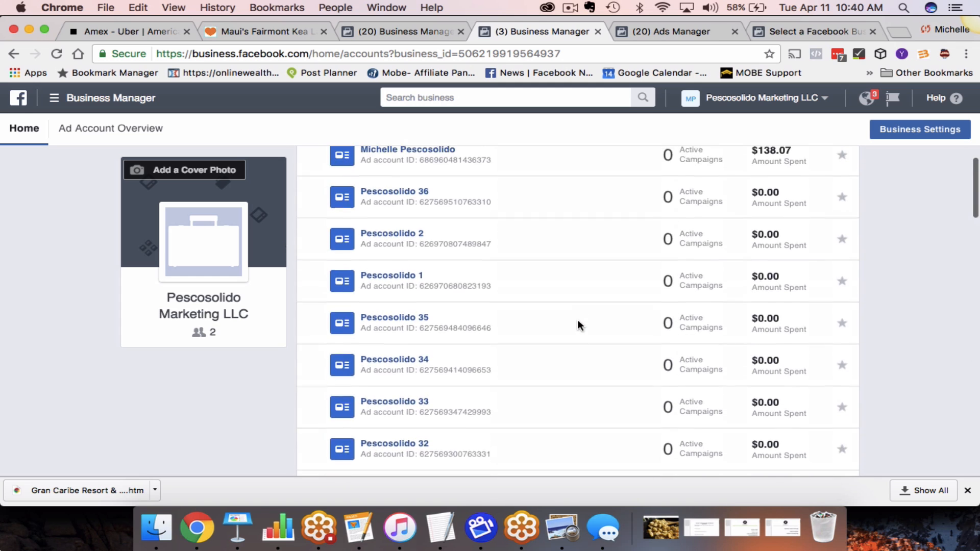
scroll(up, 3)
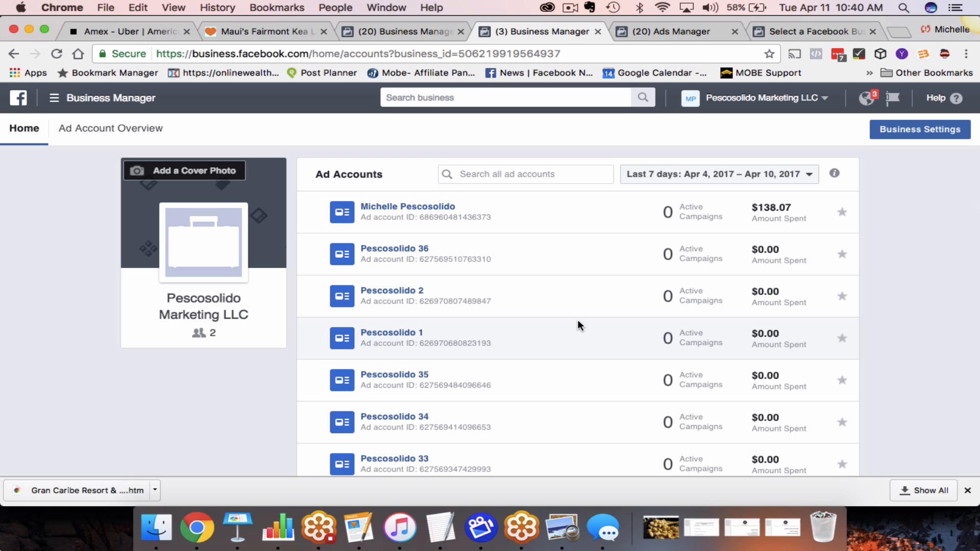
mouse_move(521, 282)
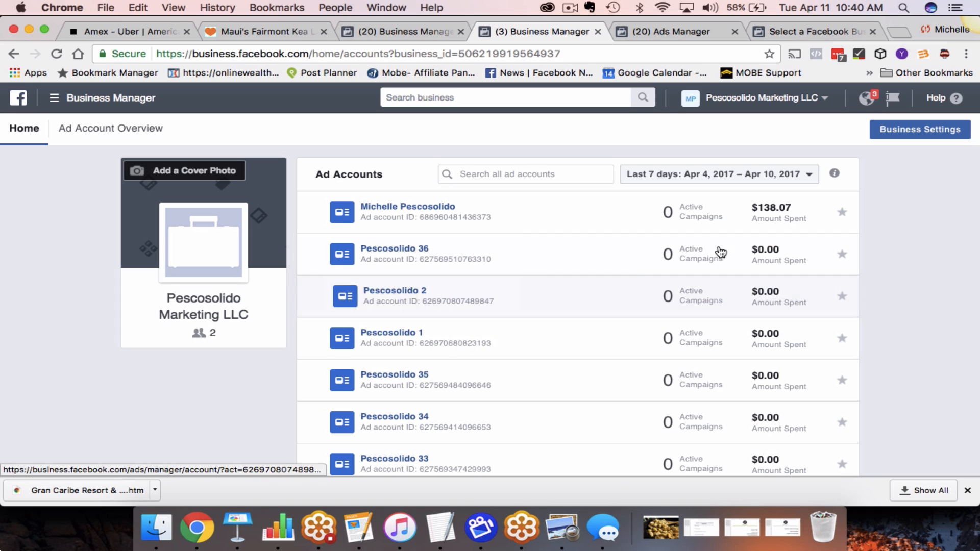
mouse_move(962, 274)
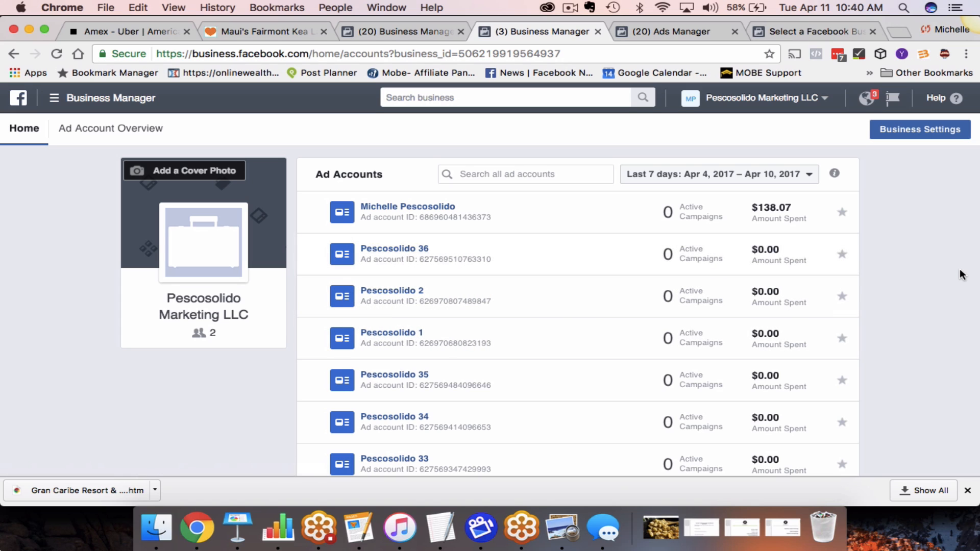
mouse_move(951, 269)
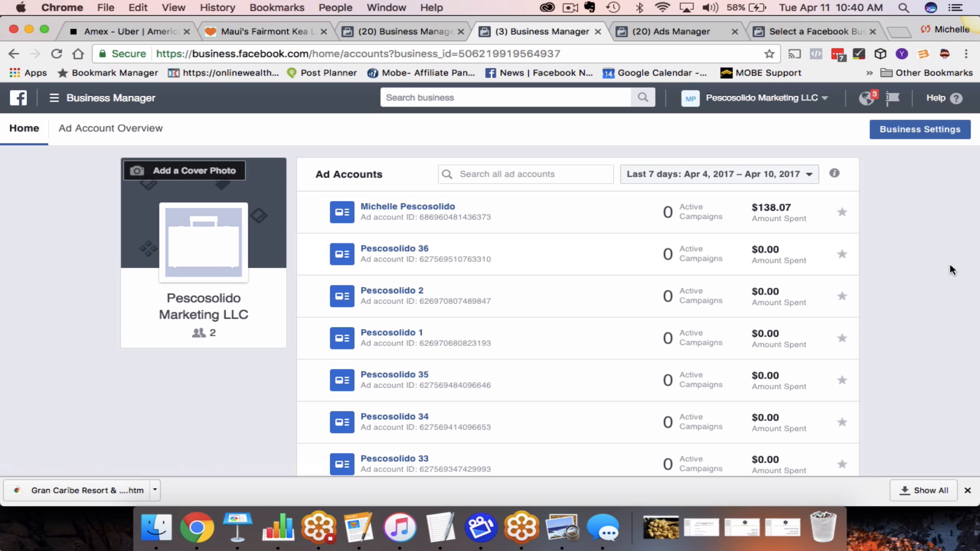
mouse_move(235, 436)
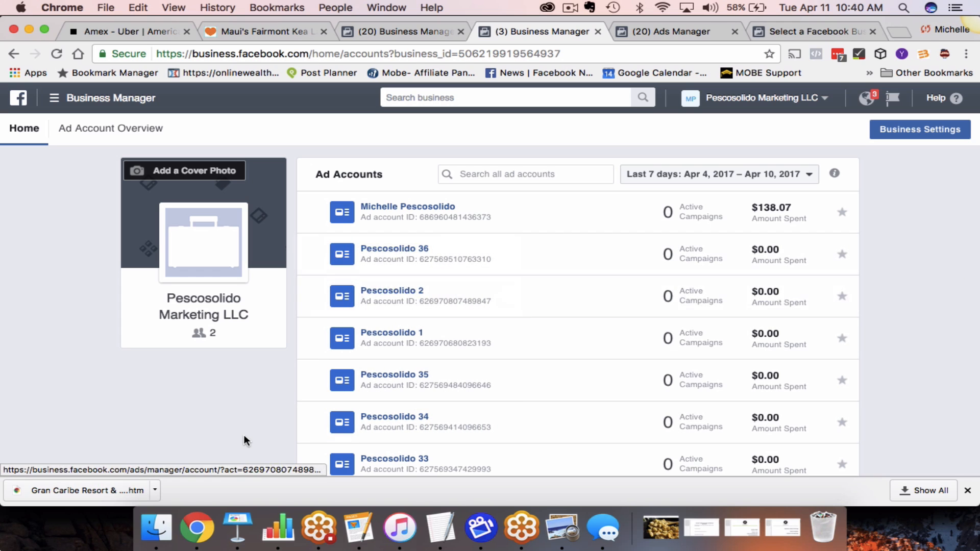
scroll(down, 3)
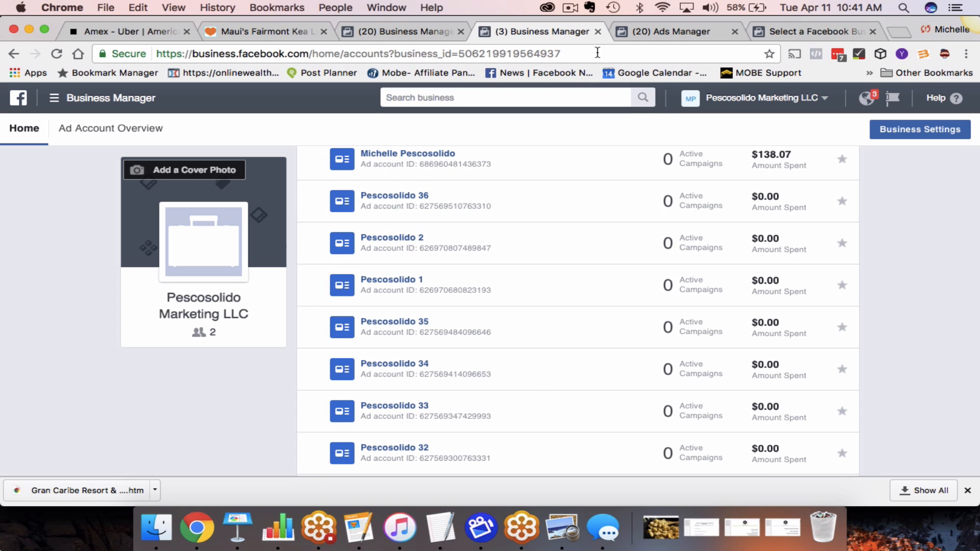
mouse_move(618, 65)
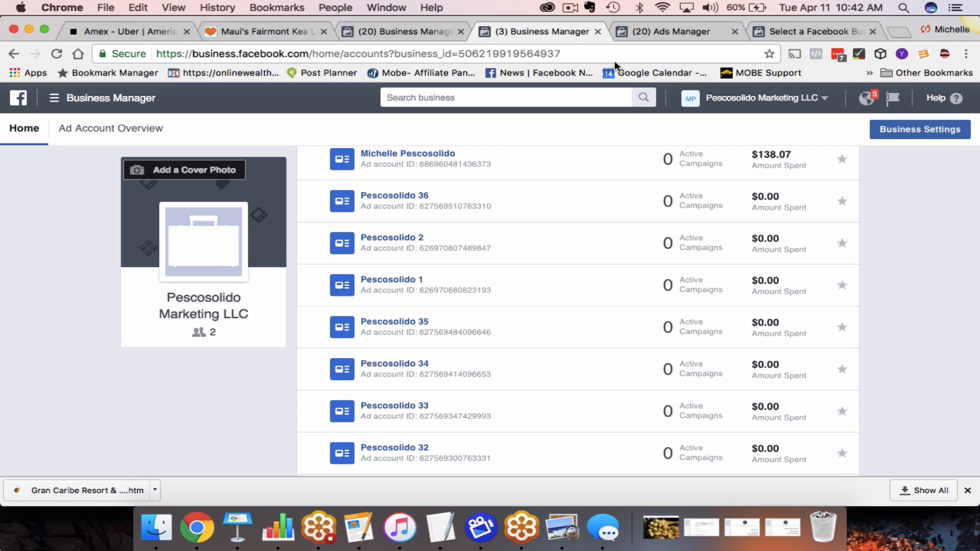
mouse_move(597, 10)
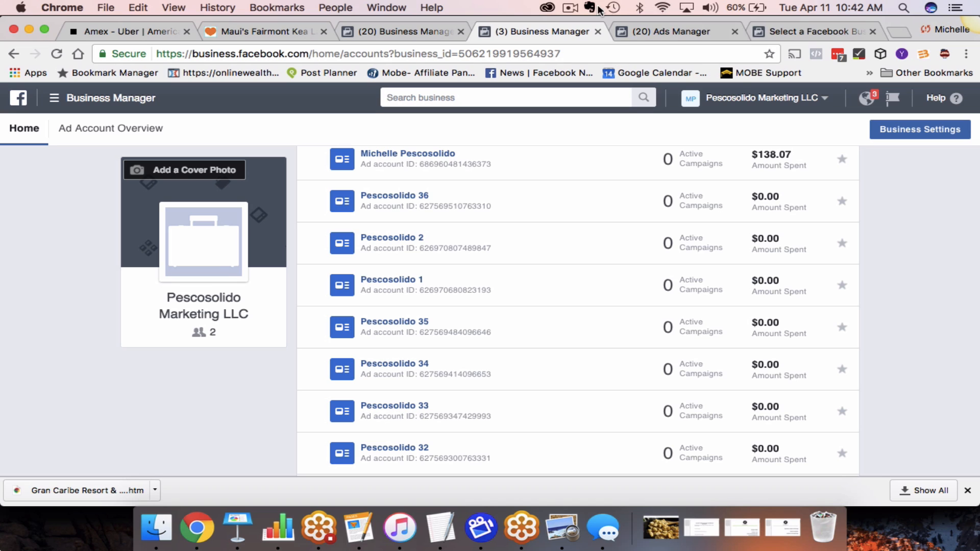